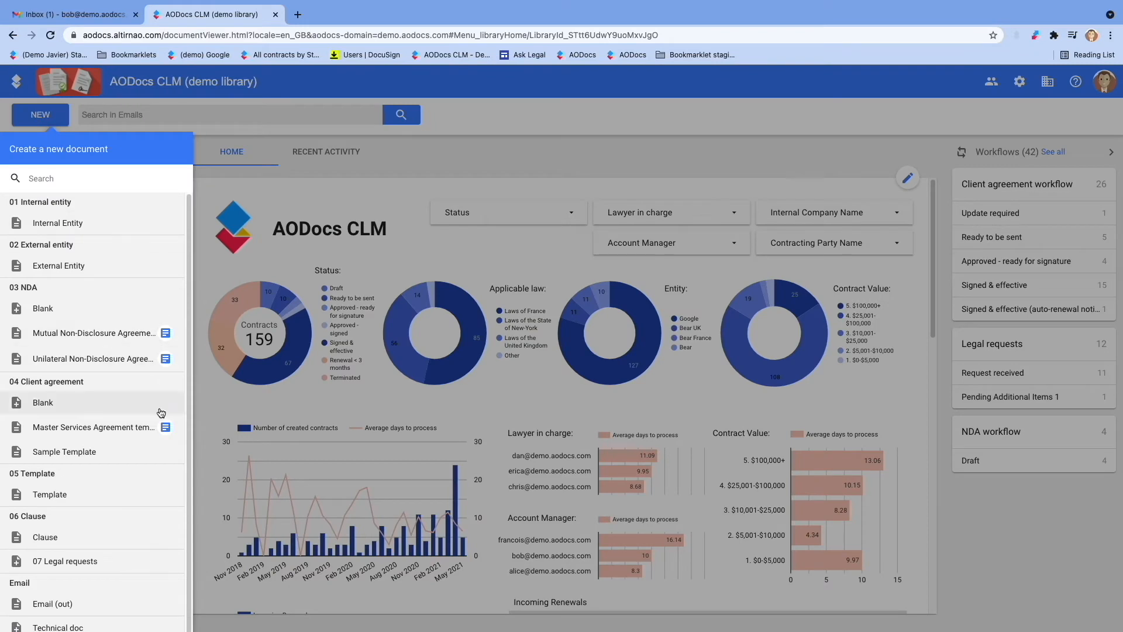
mouse_move(164, 427)
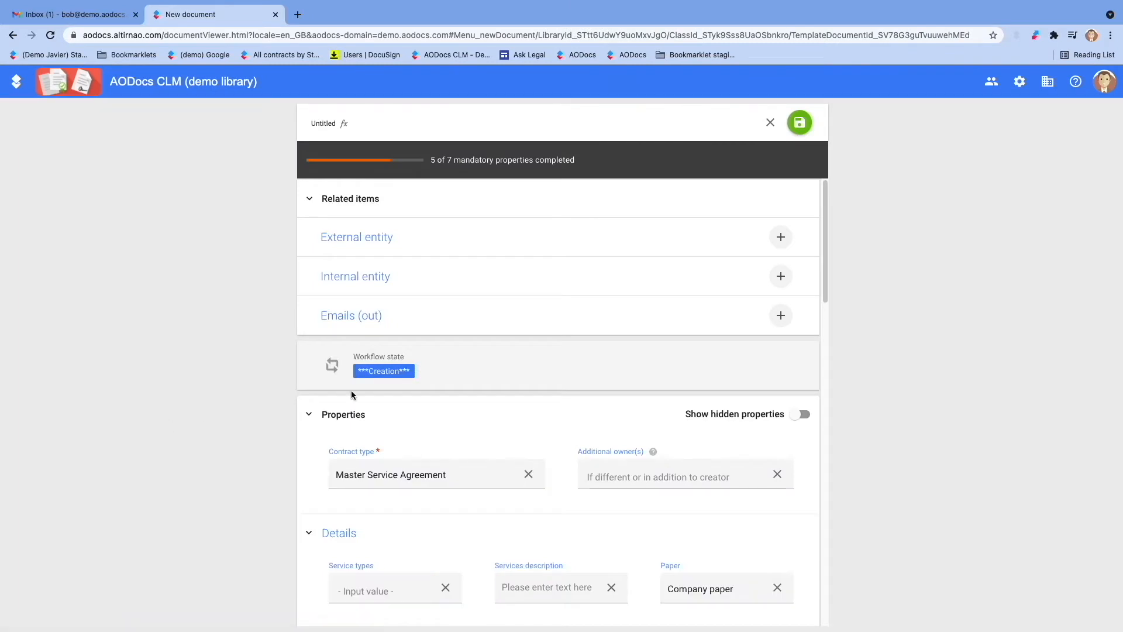
mouse_move(454, 365)
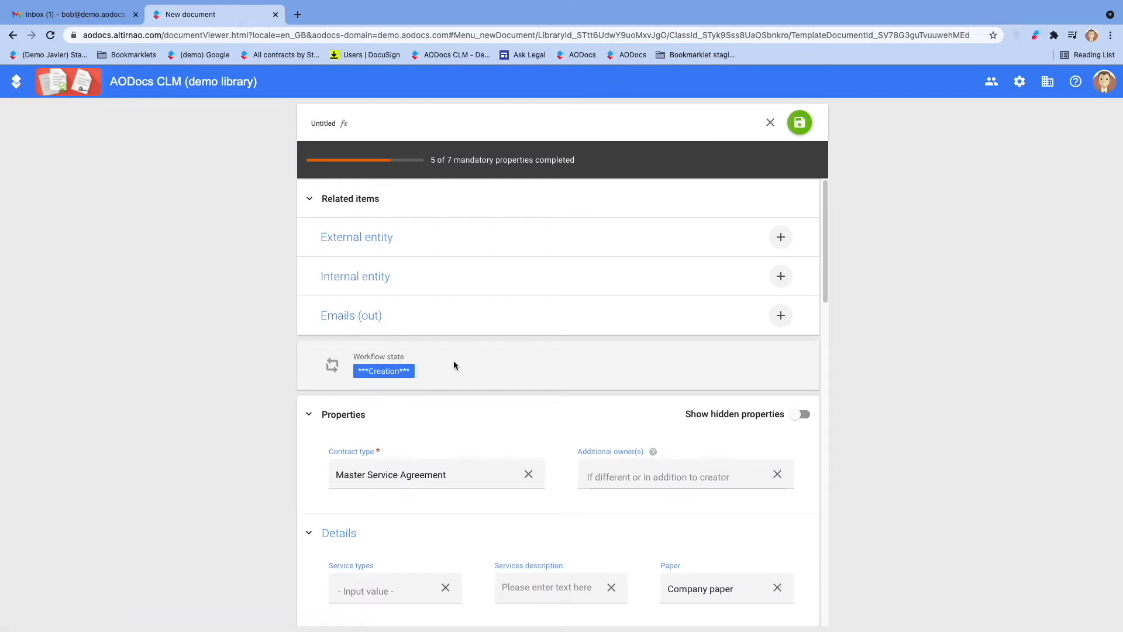
mouse_move(410, 259)
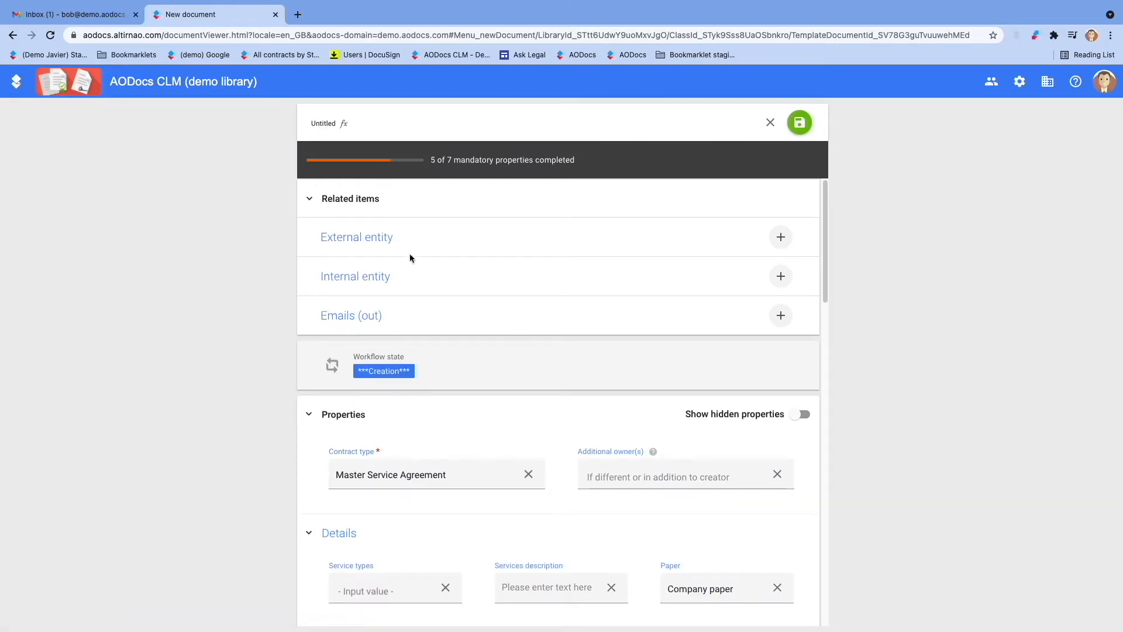
Step: Link XYZ PLC as the contract's external entity via Add selected items
click(780, 238)
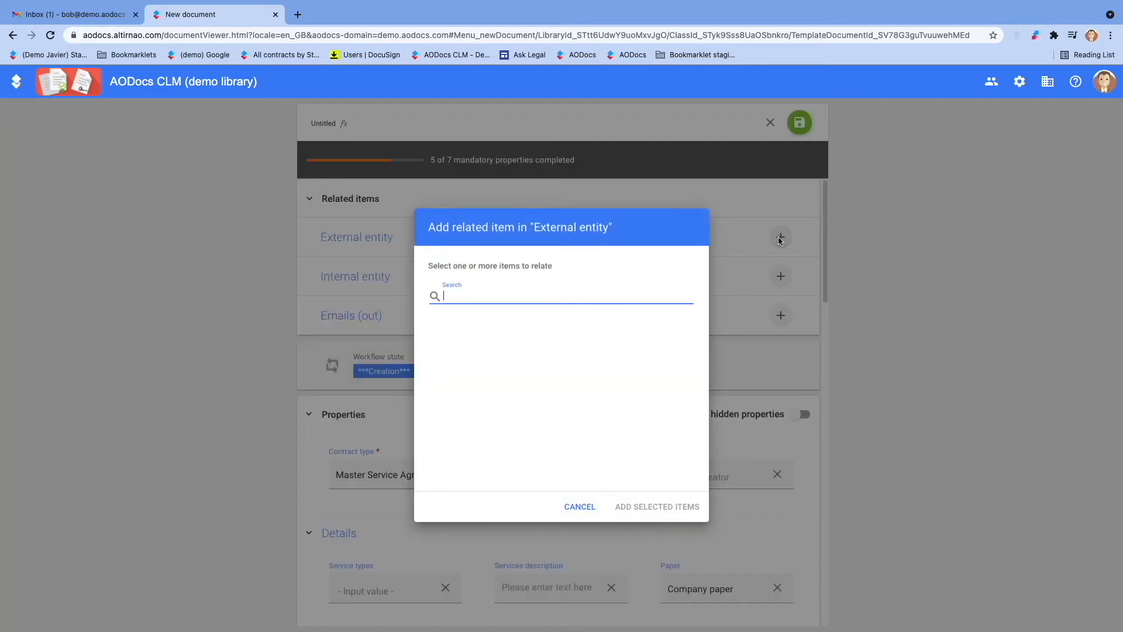
click(560, 295)
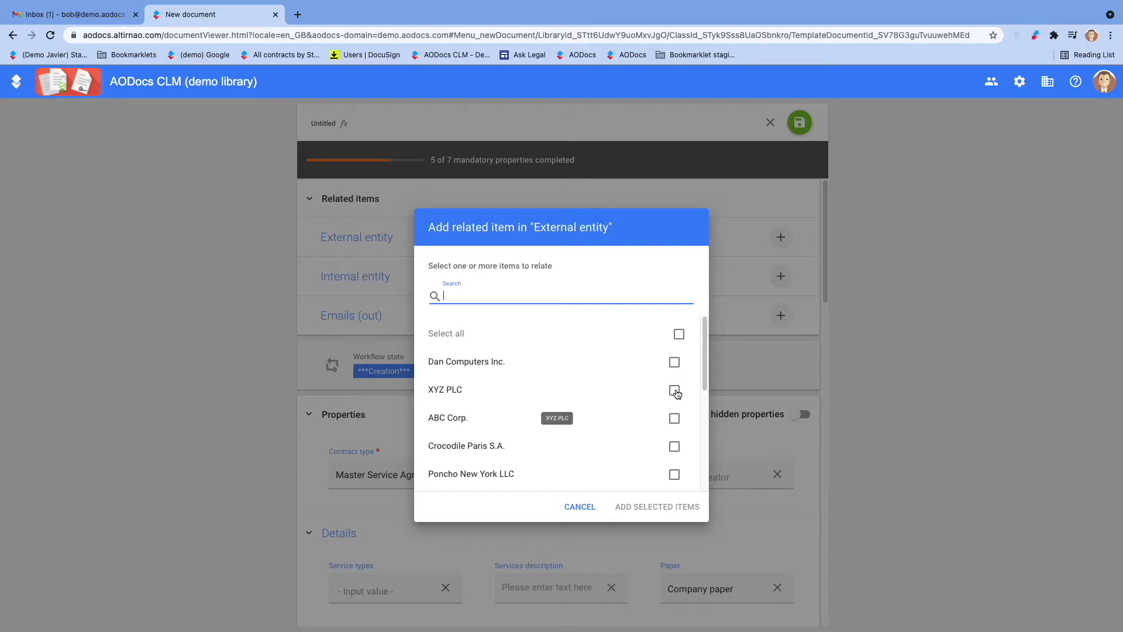
click(674, 389)
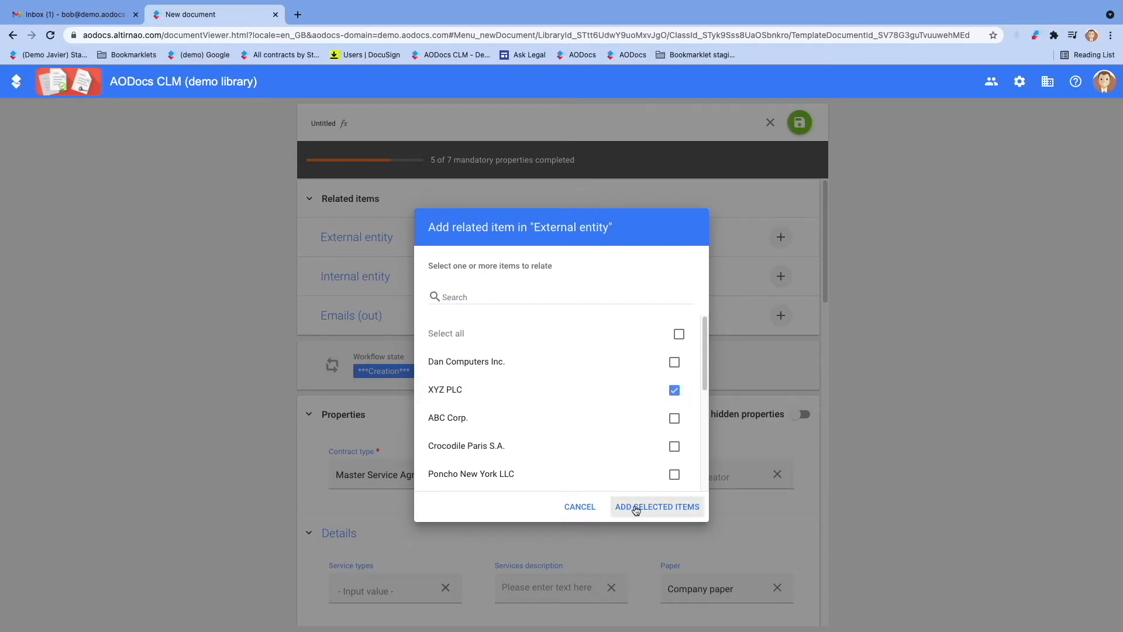
click(655, 507)
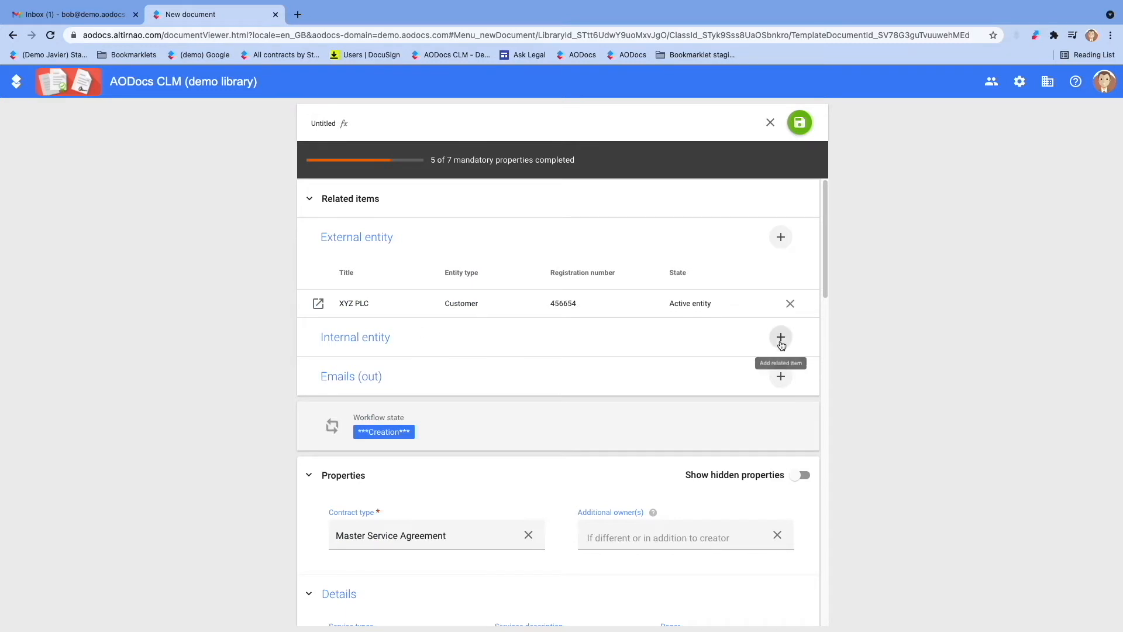
Step: Link Bear UK Limited as the contract's internal entity below XYZ PLC
click(780, 337)
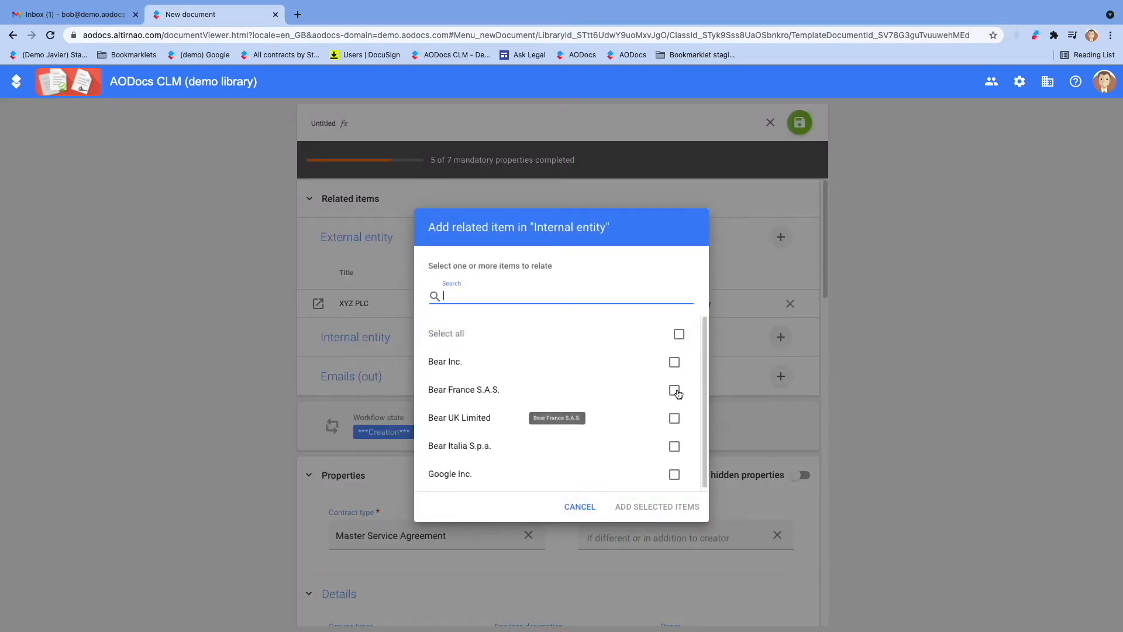
click(674, 418)
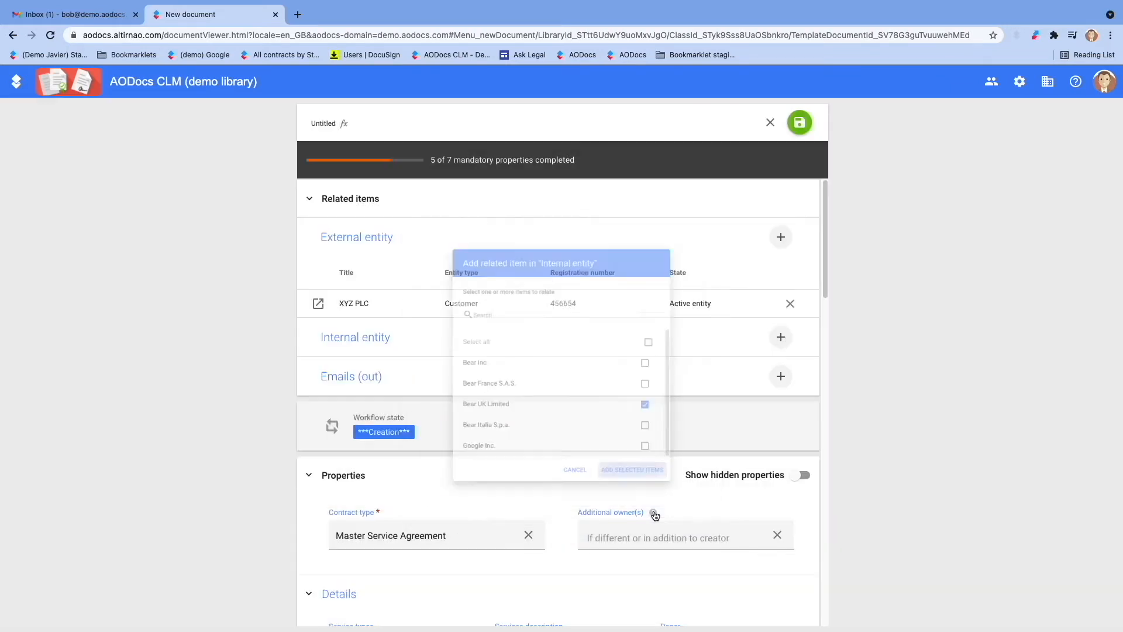
click(632, 469)
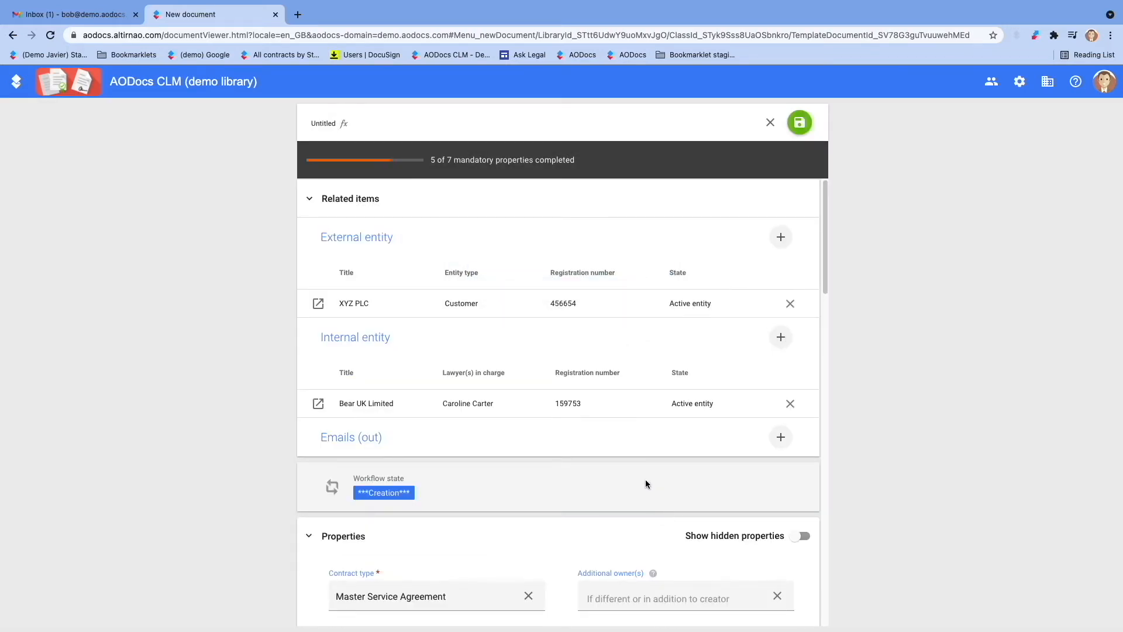
scroll(down, 3)
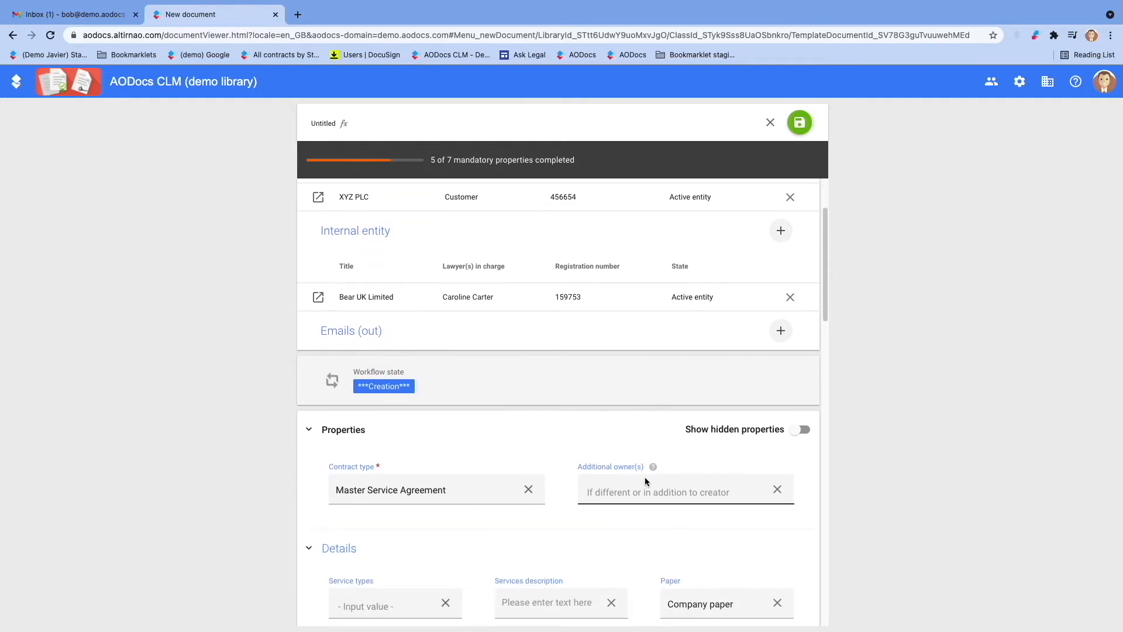
scroll(down, 3)
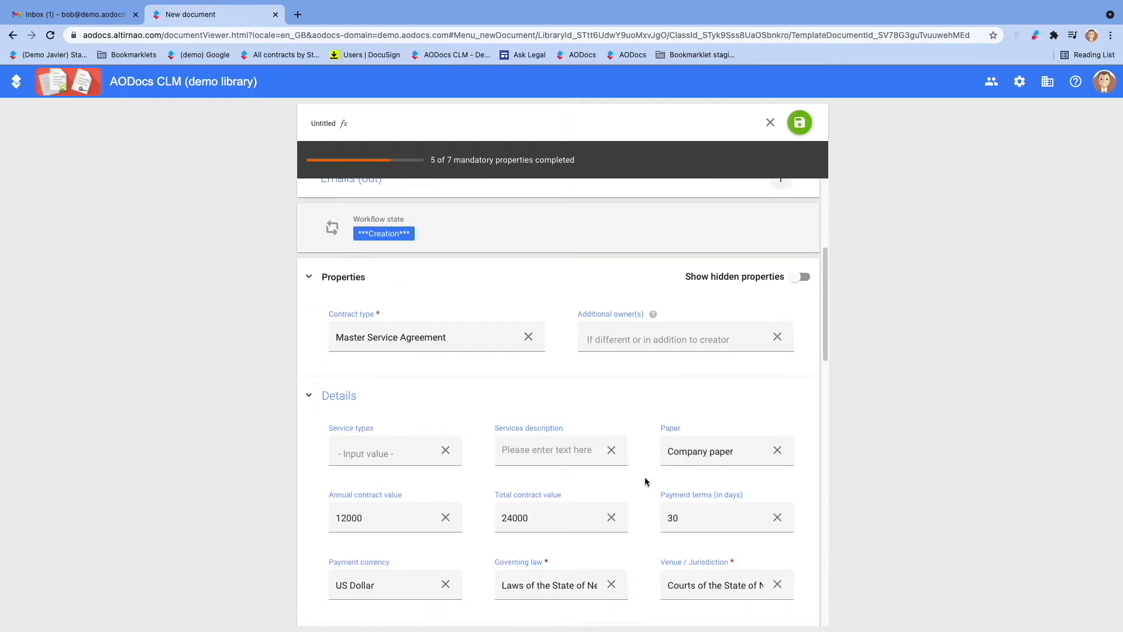
scroll(up, 3)
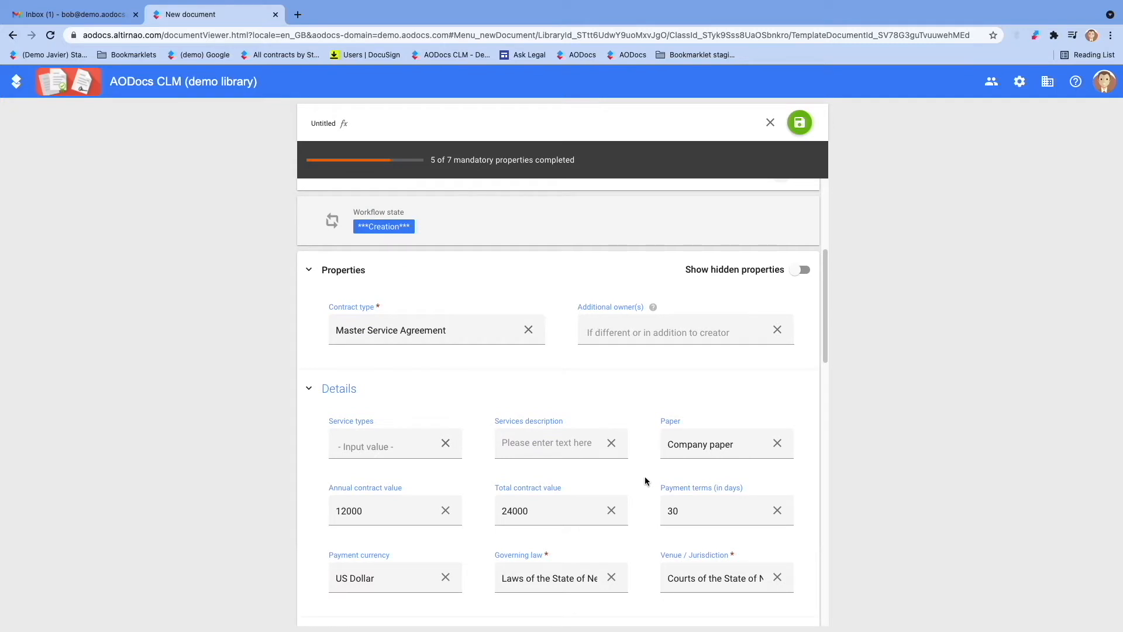
scroll(up, 3)
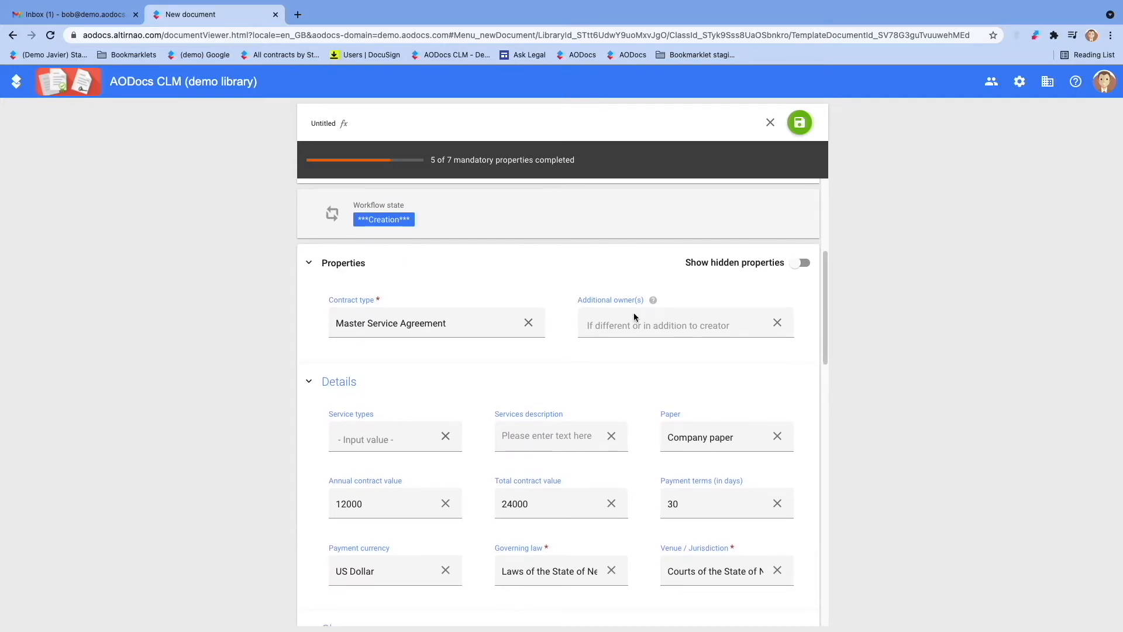
mouse_move(554, 545)
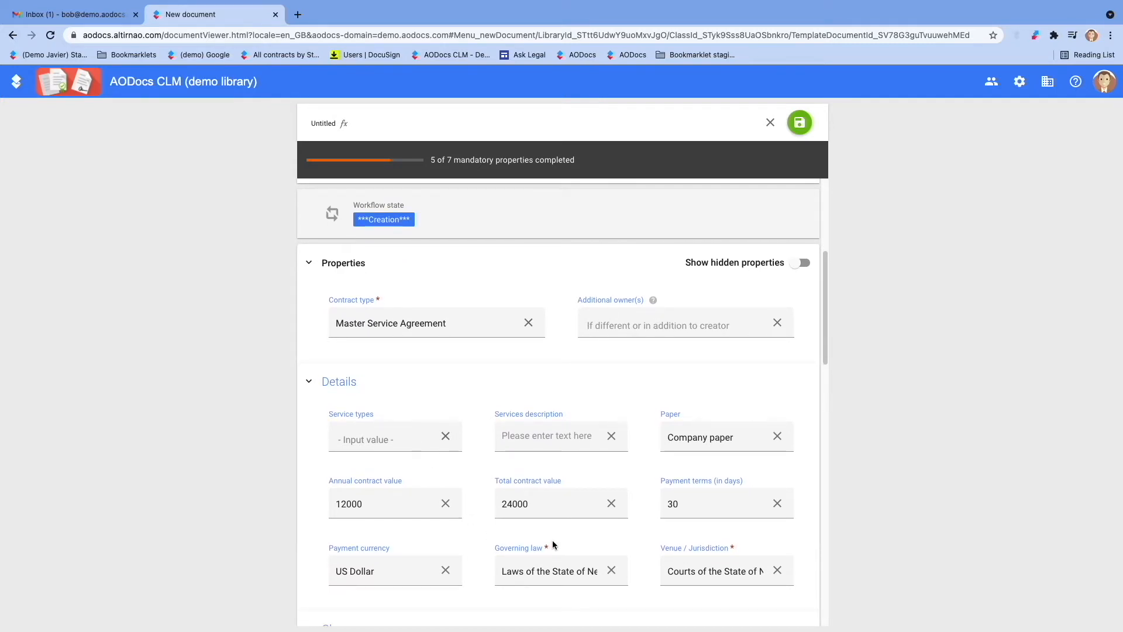
scroll(down, 3)
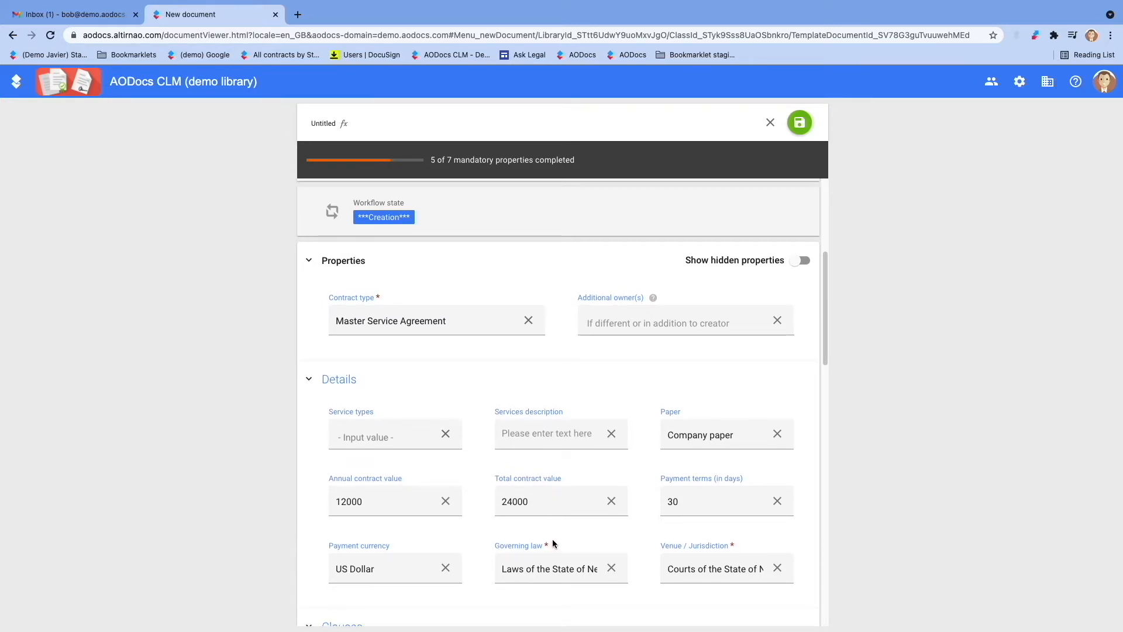
Step: Set Service types to Change services and move into the Services description field
click(395, 435)
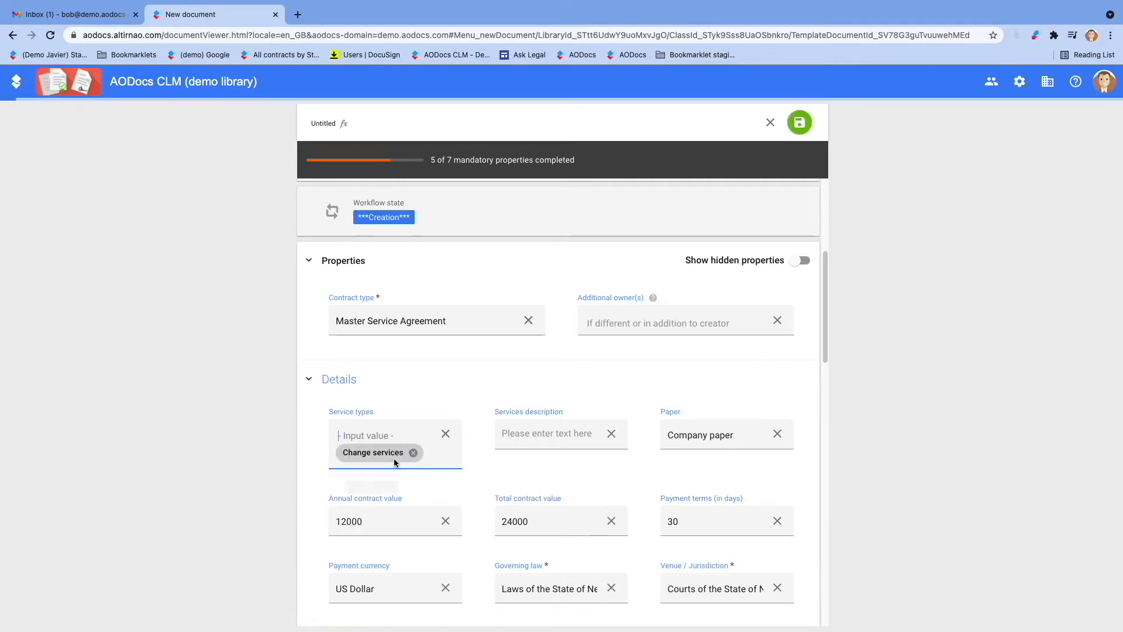
click(561, 433)
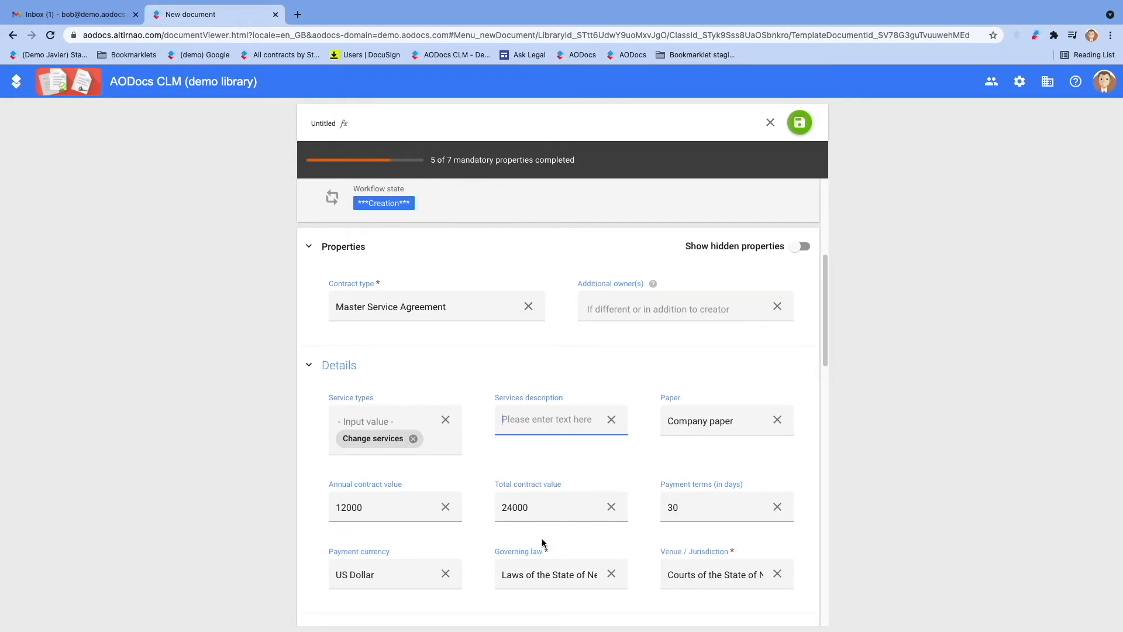
scroll(down, 3)
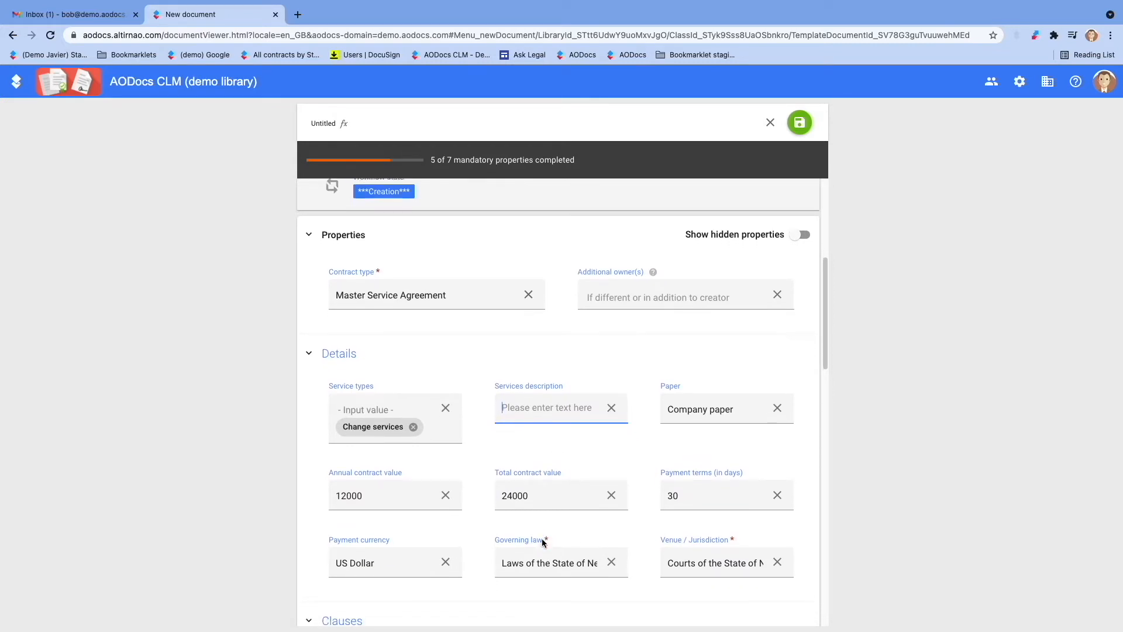
scroll(down, 3)
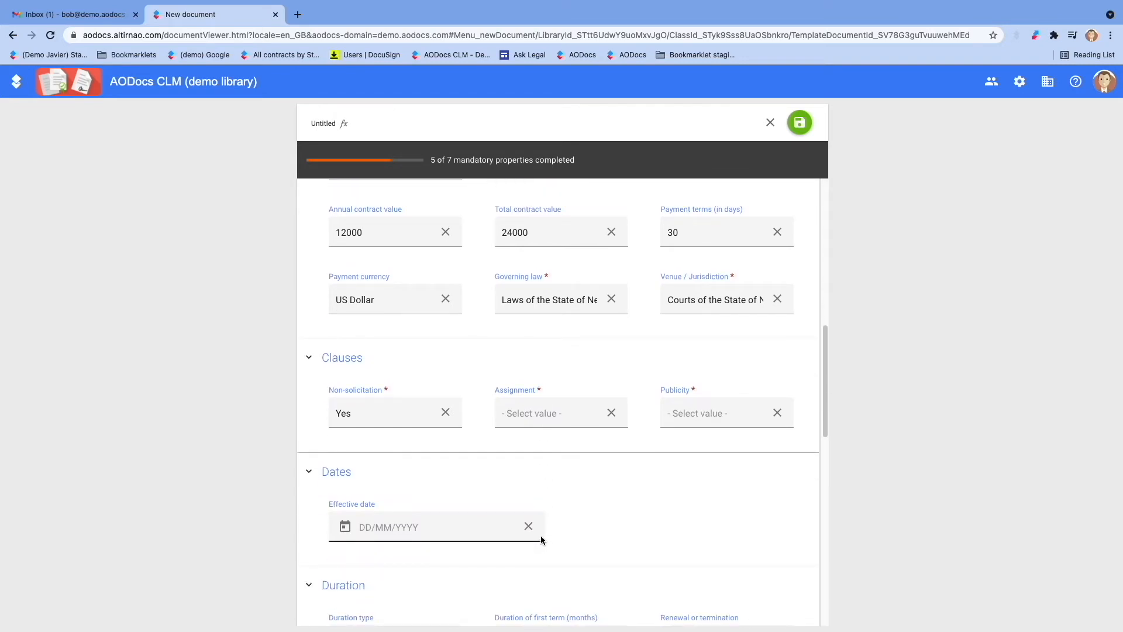
mouse_move(481, 388)
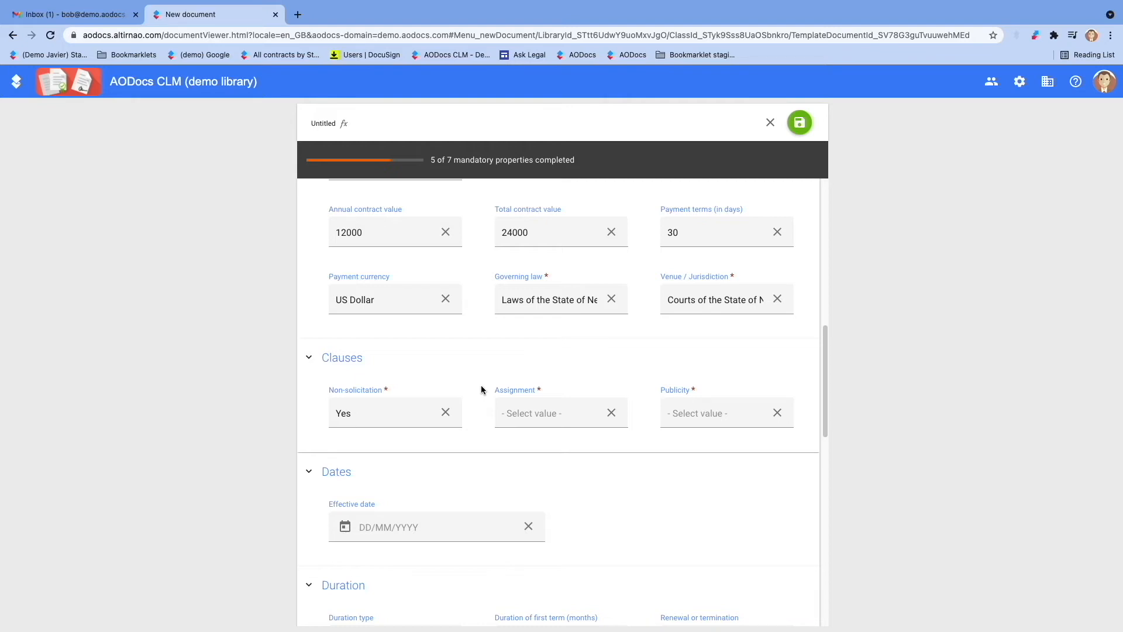
Step: Review the Non-solicitation clause options and set the Assignment clause to Not allowed
click(394, 411)
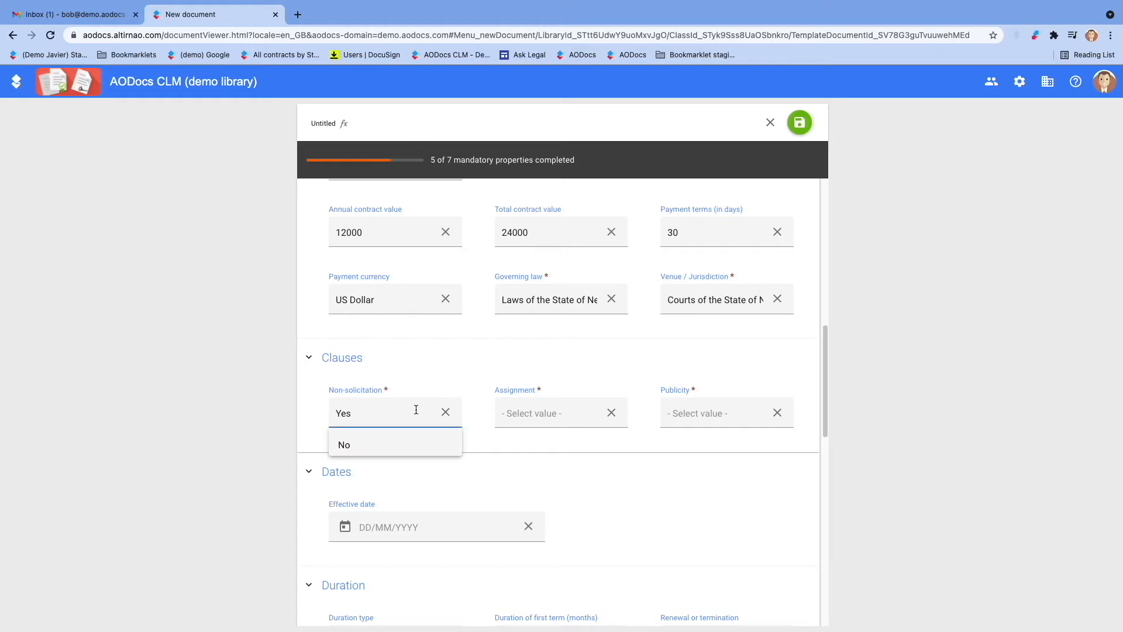
click(560, 413)
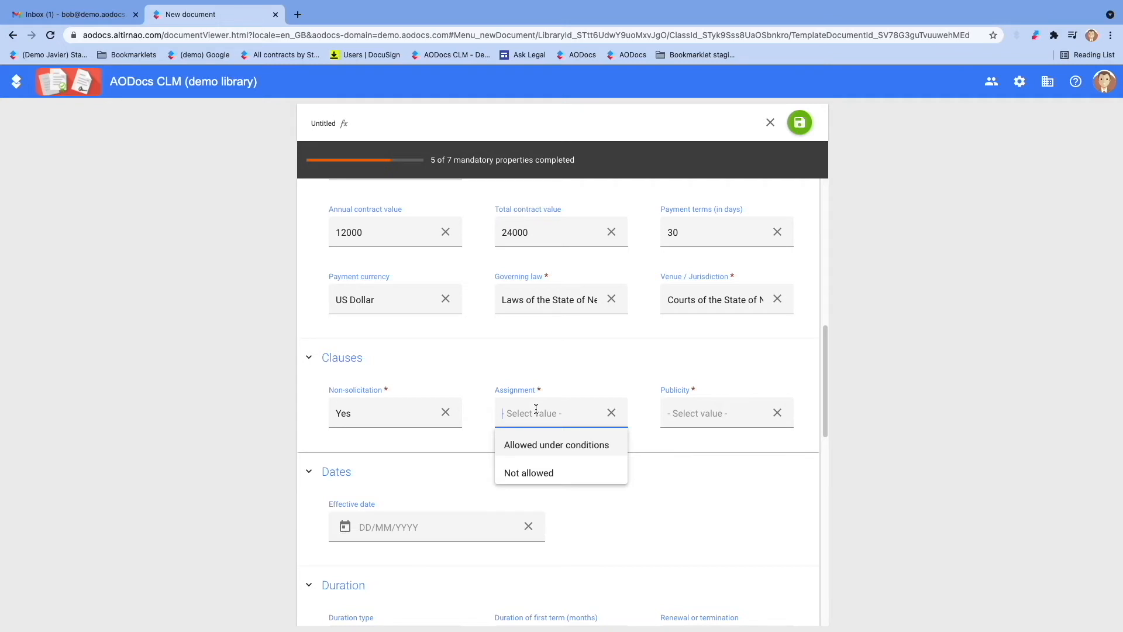
mouse_move(529, 472)
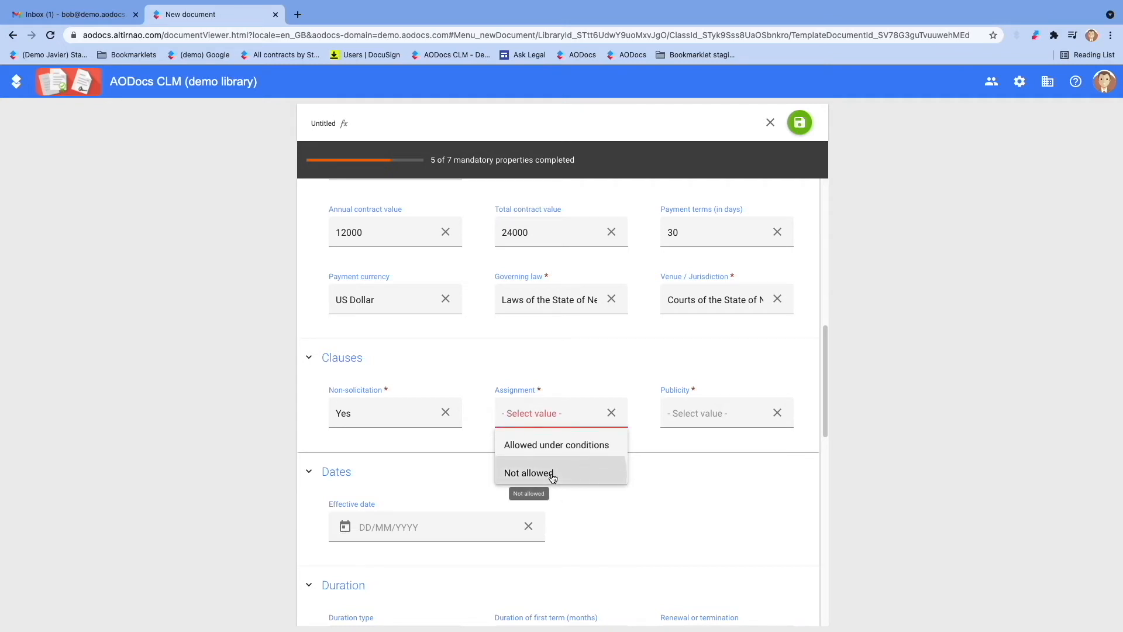
click(529, 472)
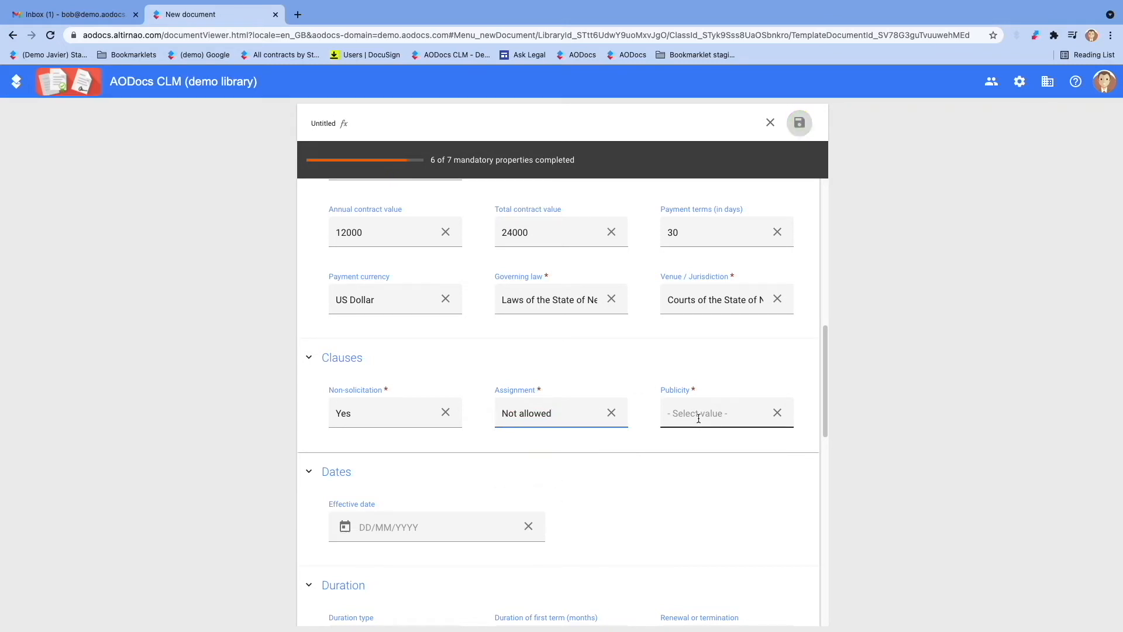
mouse_move(799, 123)
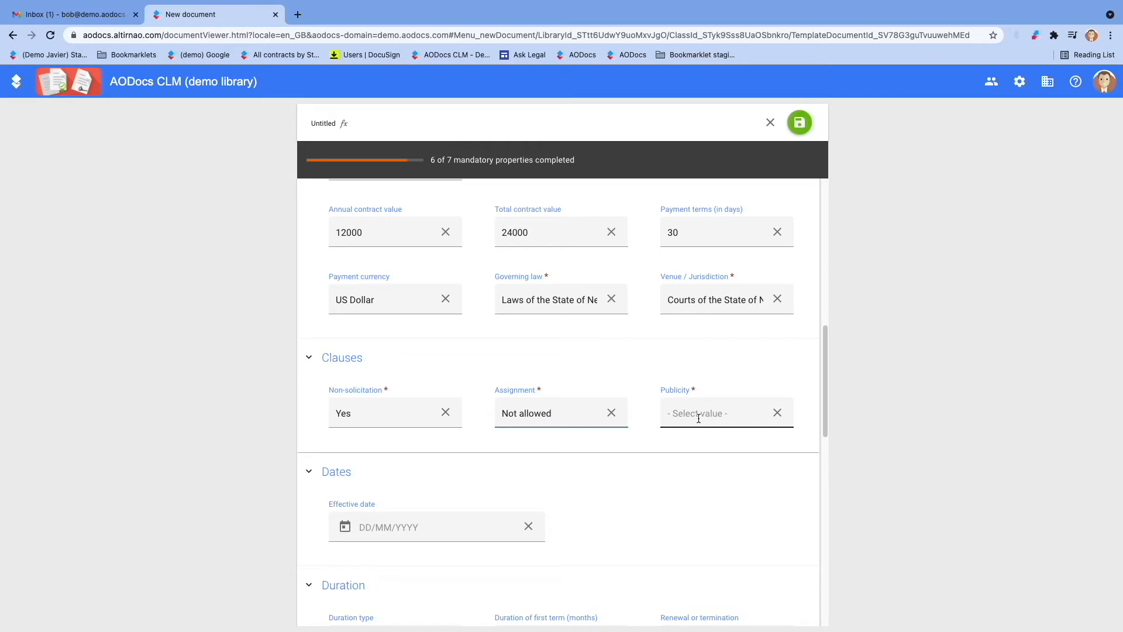
mouse_move(700, 428)
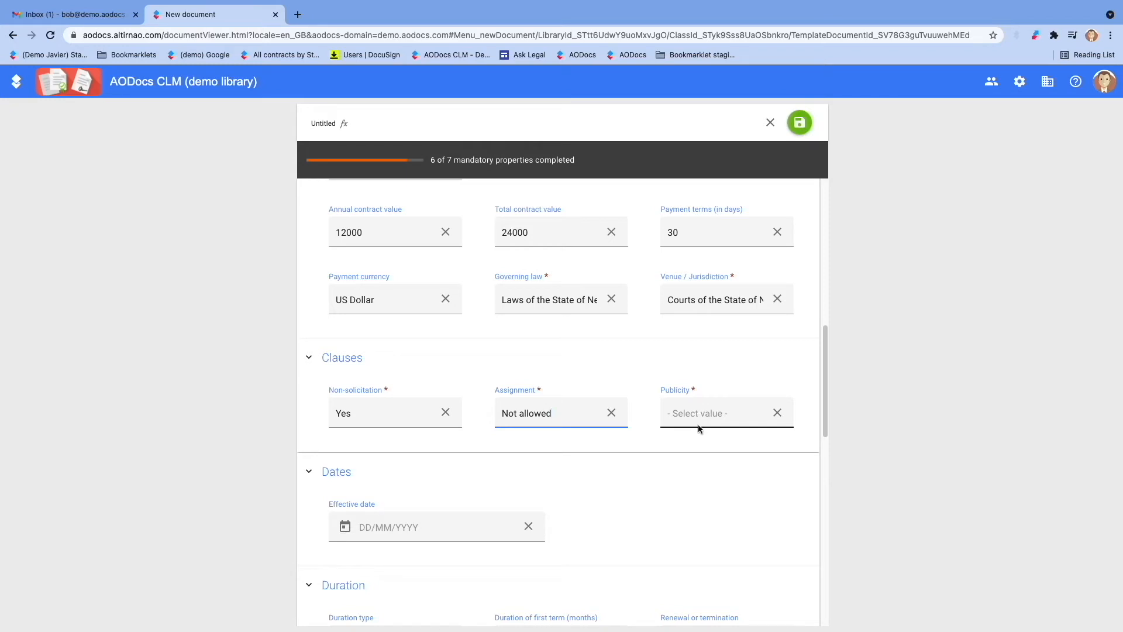
Step: Set the Publicity clause to Publicity allowed and save the contract as Master Service Agreement - Bear UK - XYZ
click(725, 413)
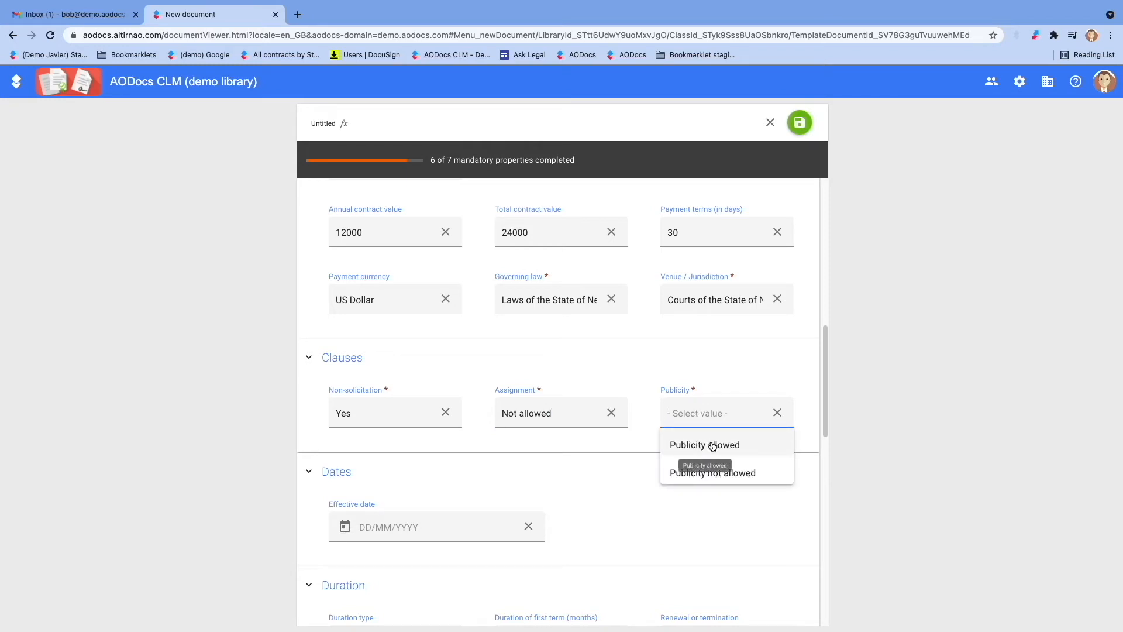
click(704, 445)
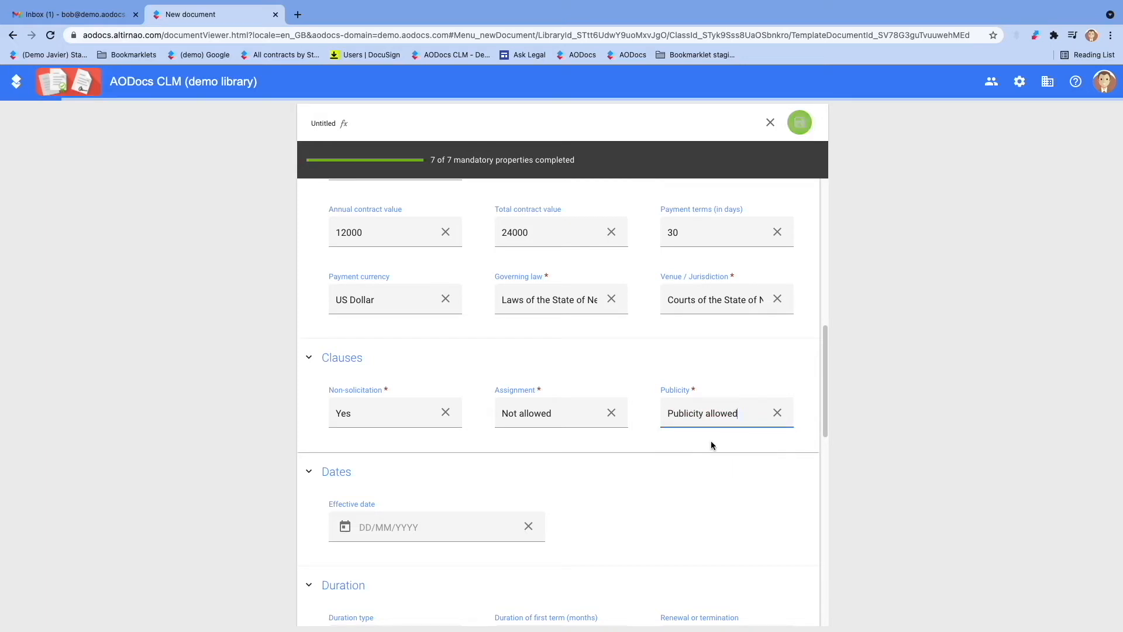
click(799, 122)
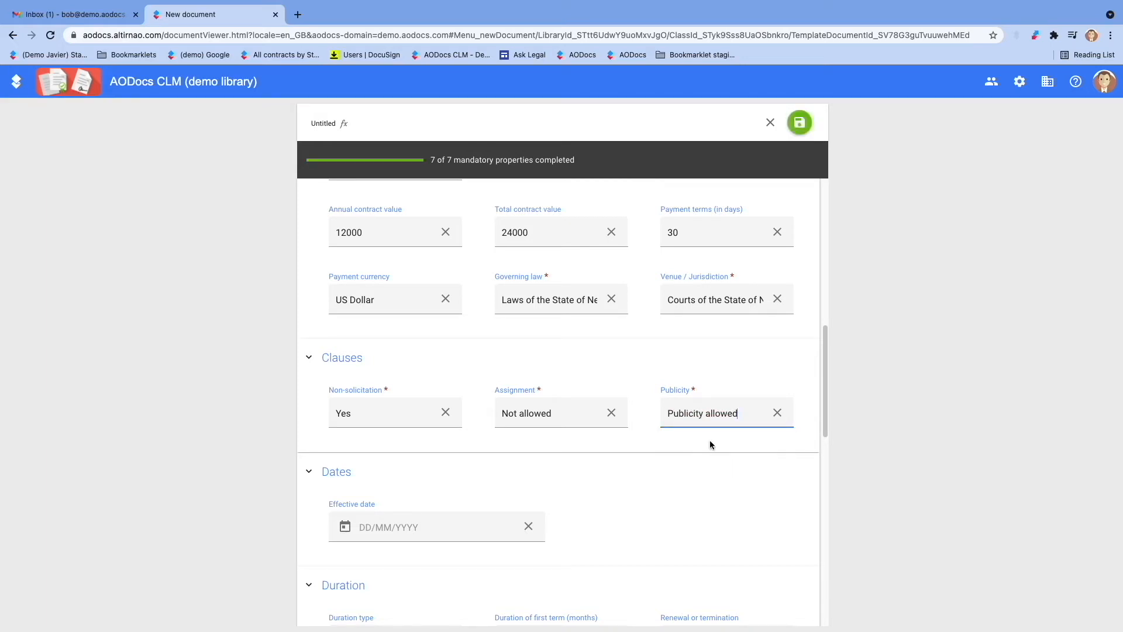
mouse_move(799, 144)
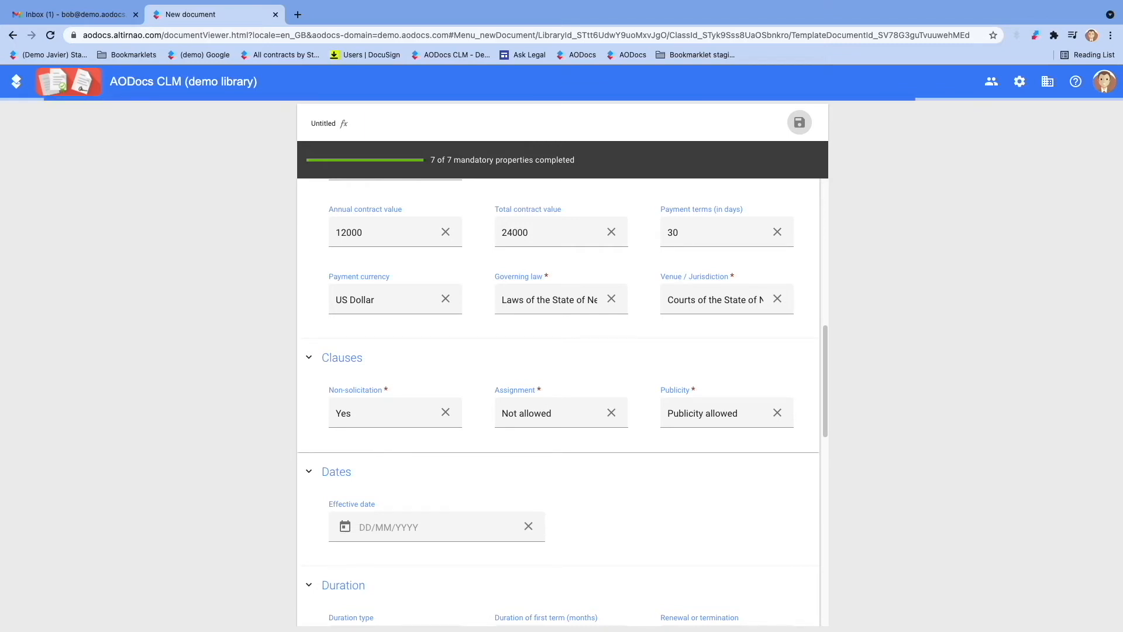
click(800, 121)
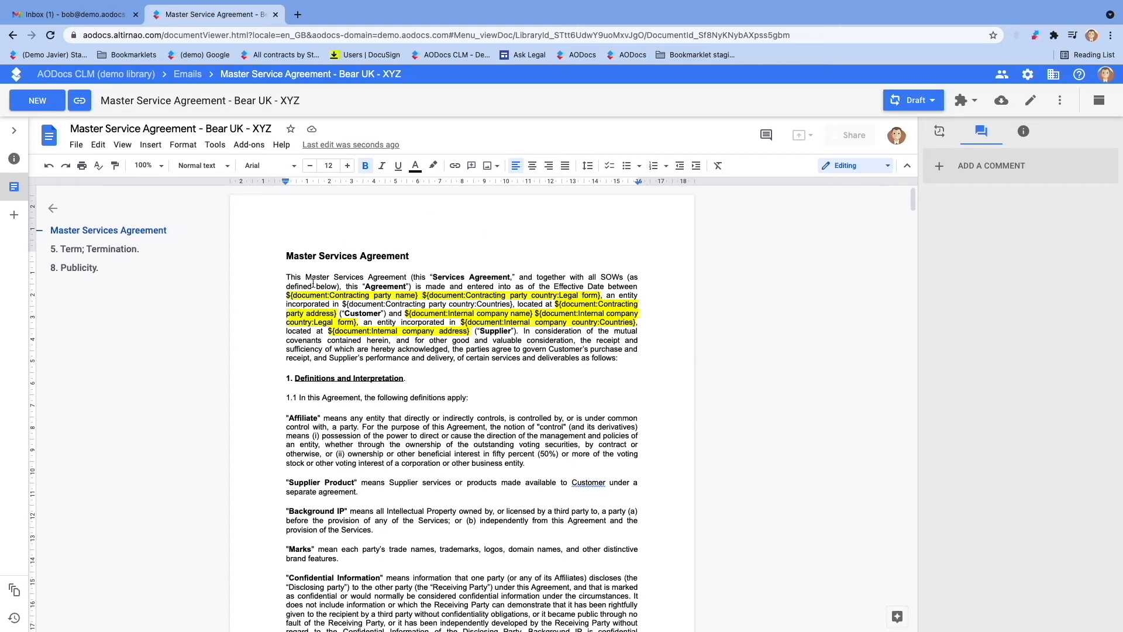
mouse_move(14, 158)
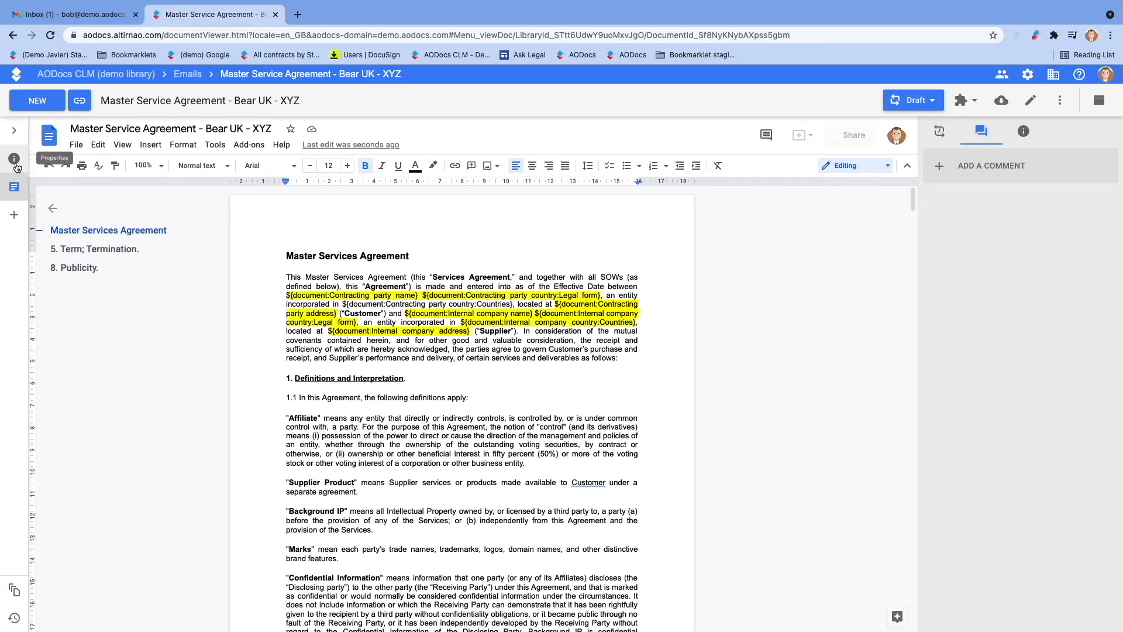
Step: Show the contract's properties with Bear UK and XYZ company details at their London addresses
click(14, 159)
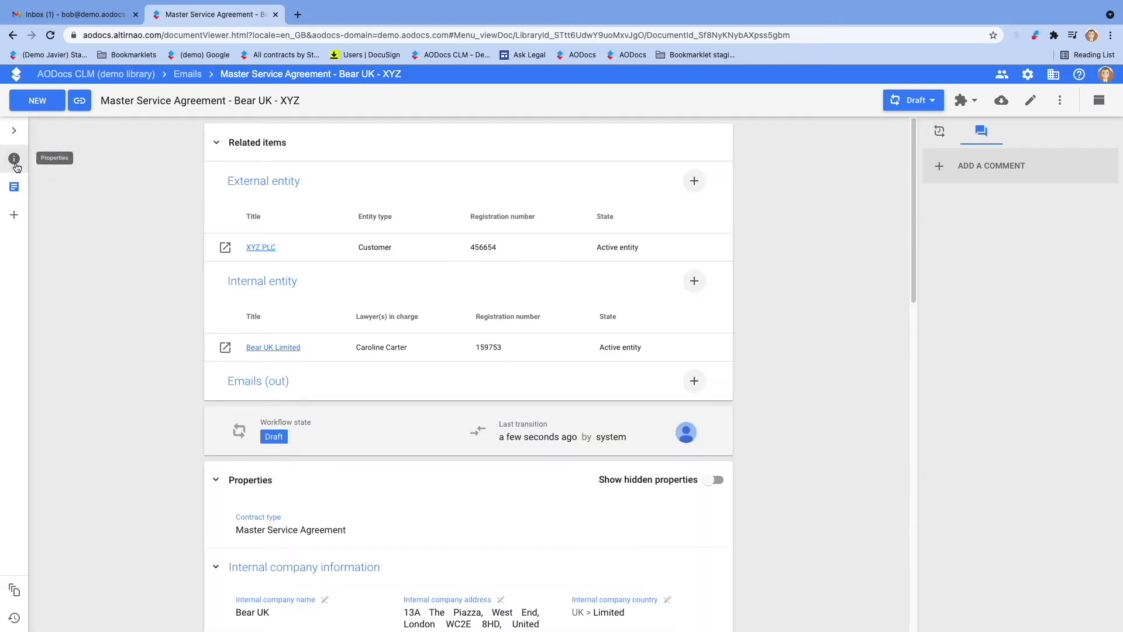
mouse_move(346, 357)
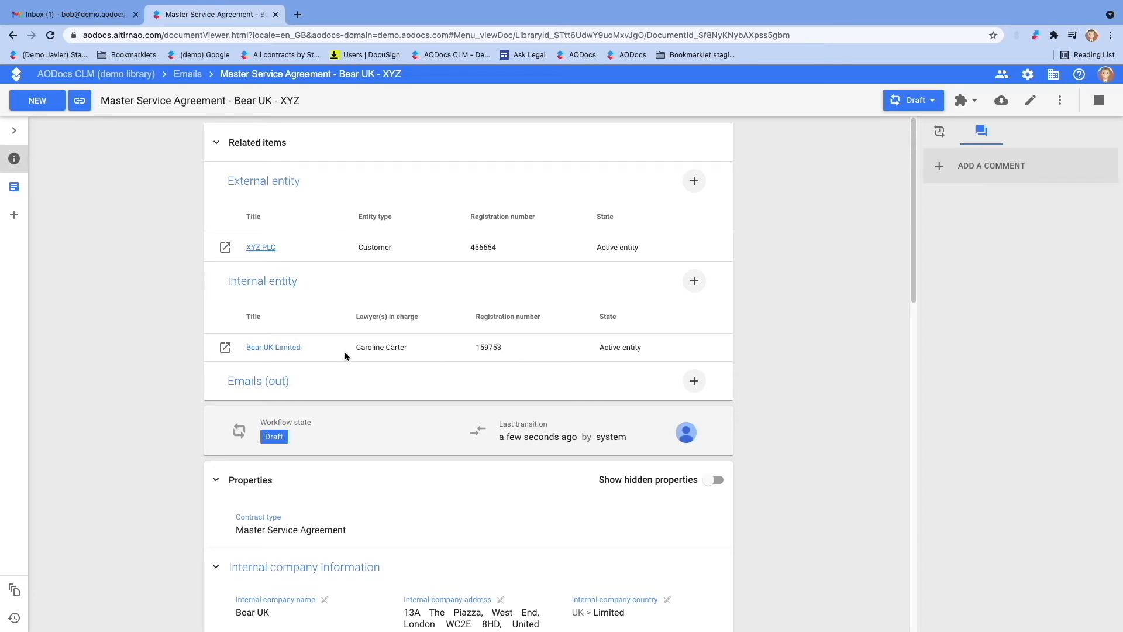
scroll(down, 3)
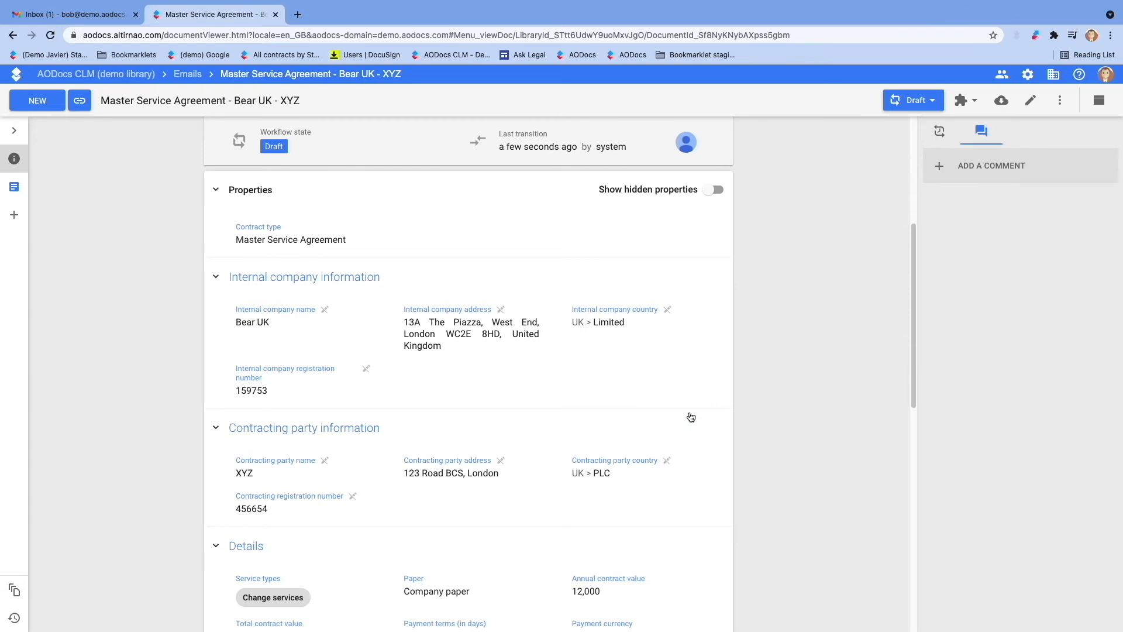
mouse_move(332, 433)
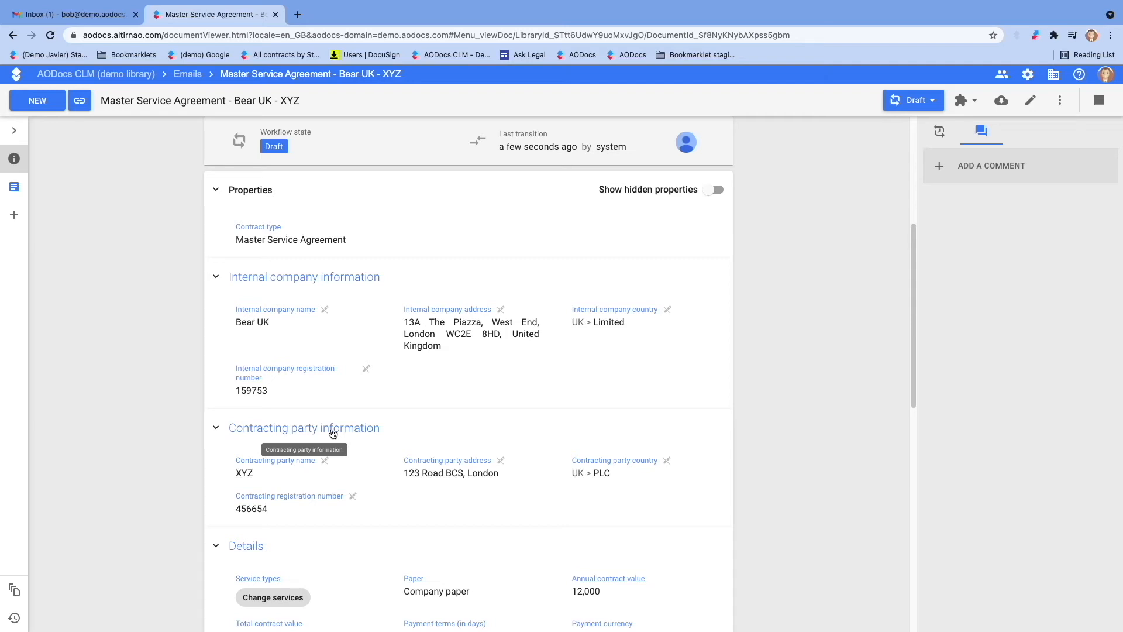
mouse_move(486, 310)
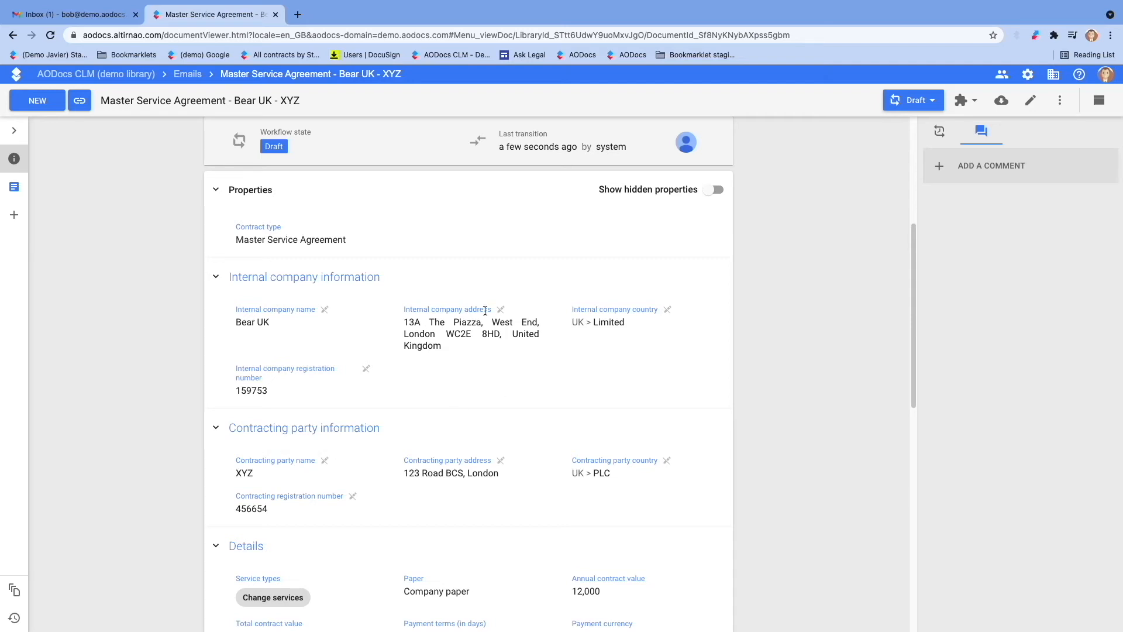
mouse_move(463, 294)
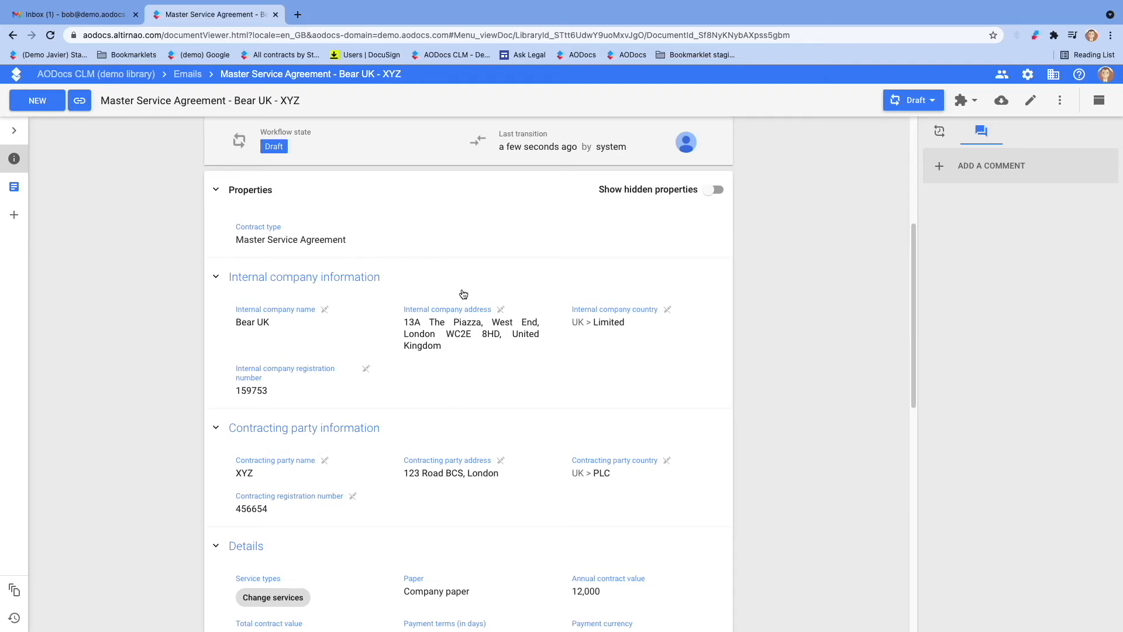
mouse_move(637, 386)
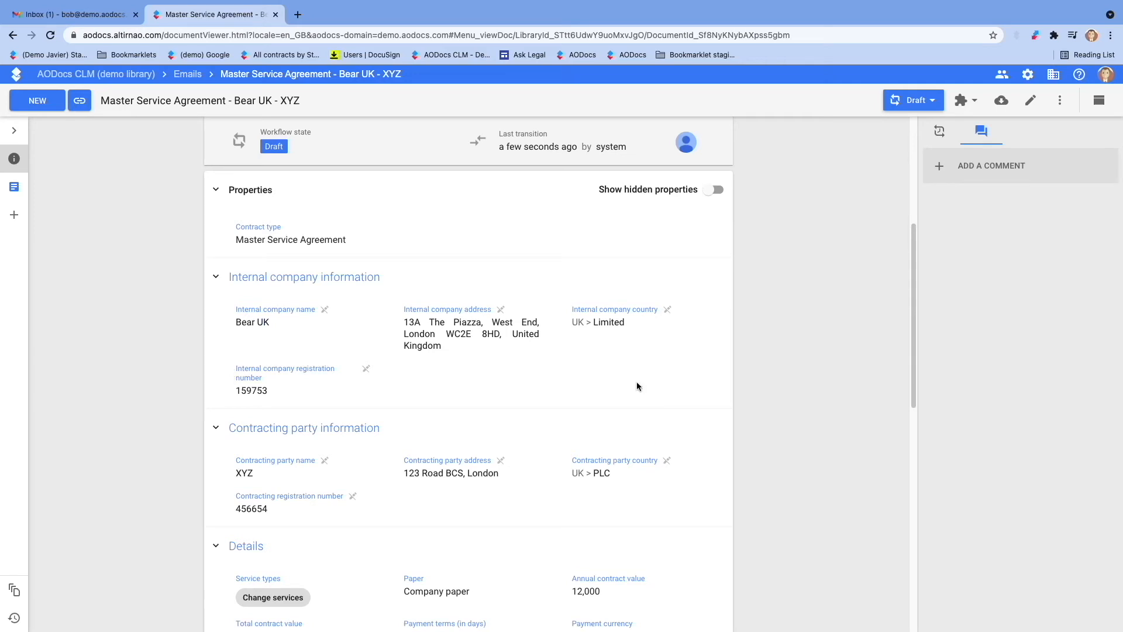
mouse_move(1030, 100)
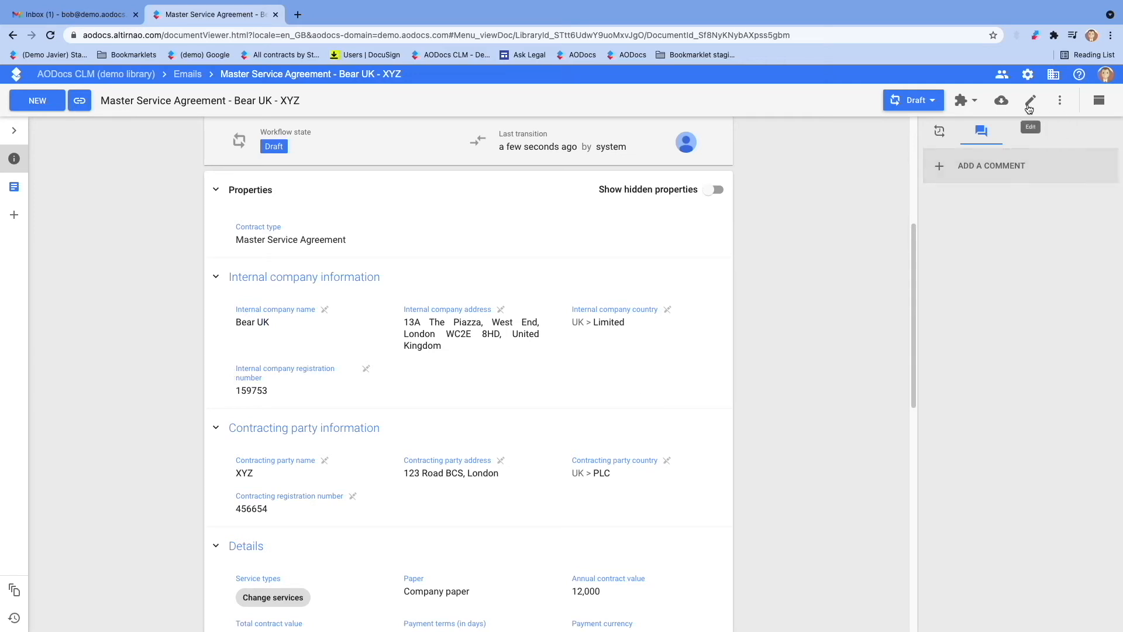
mouse_move(537, 324)
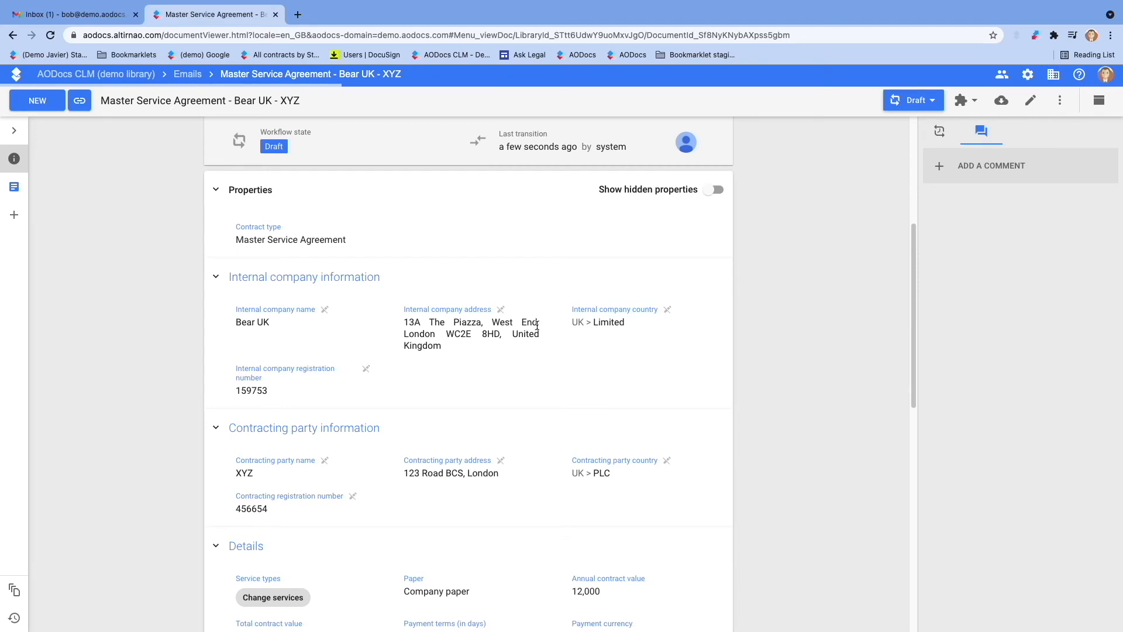
Step: Edit the internal company registration number from 159753 to 159755 and save it
click(1031, 100)
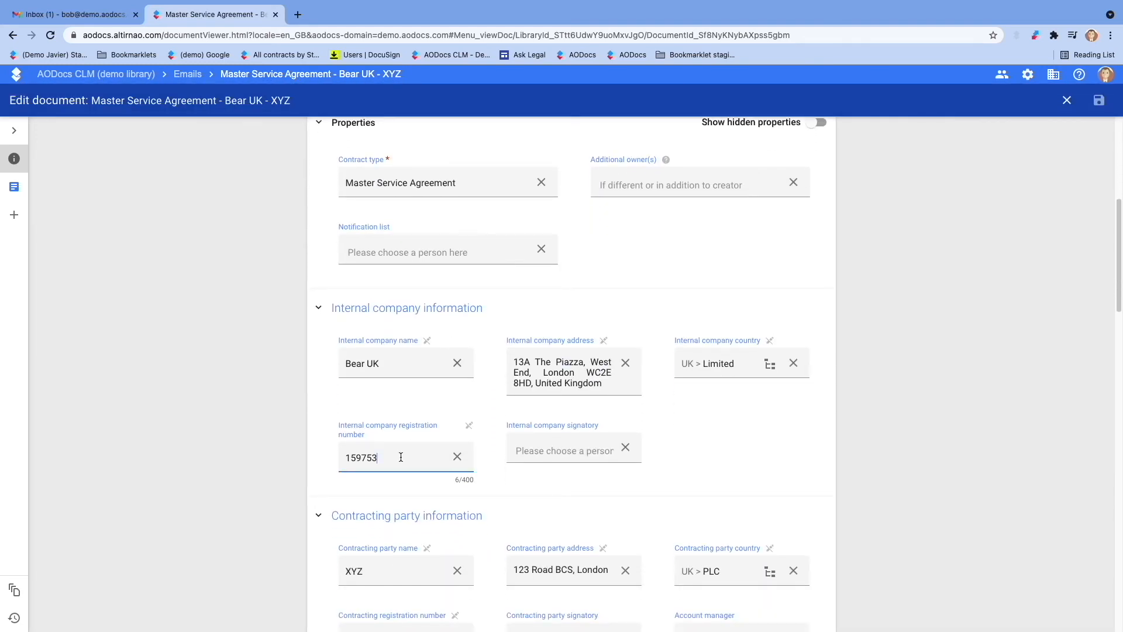
text(5)
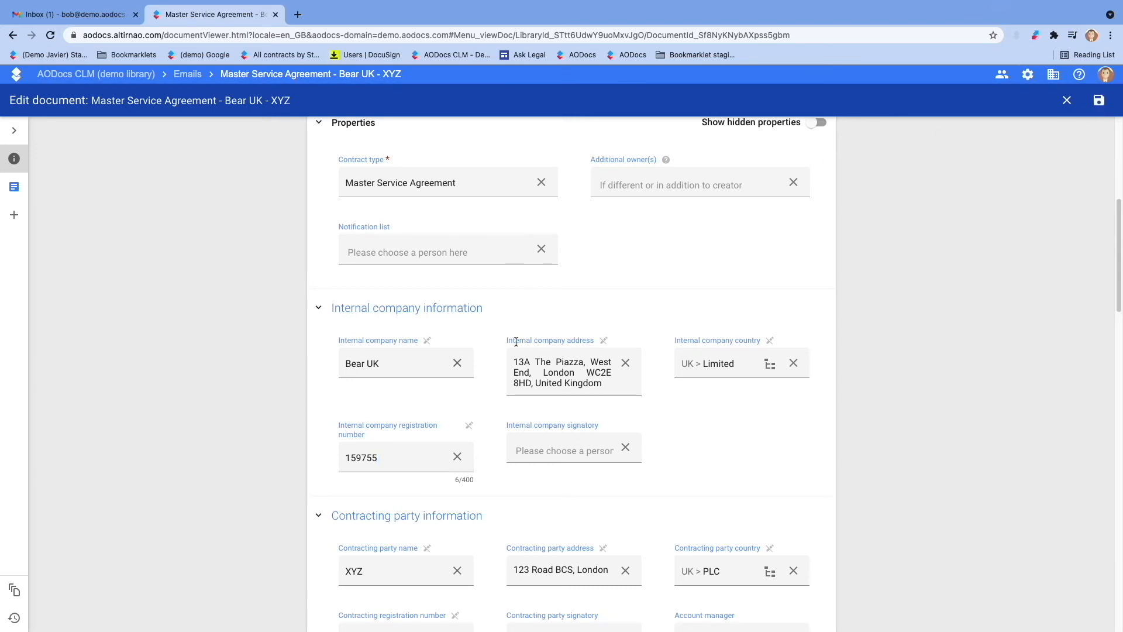
mouse_move(1100, 100)
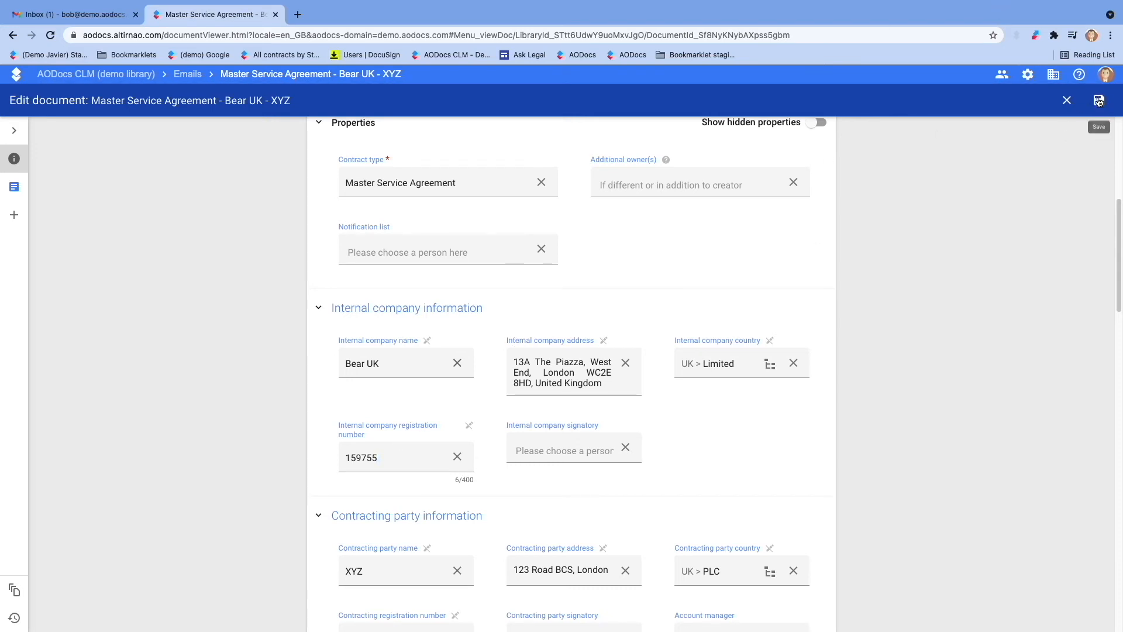
click(1067, 100)
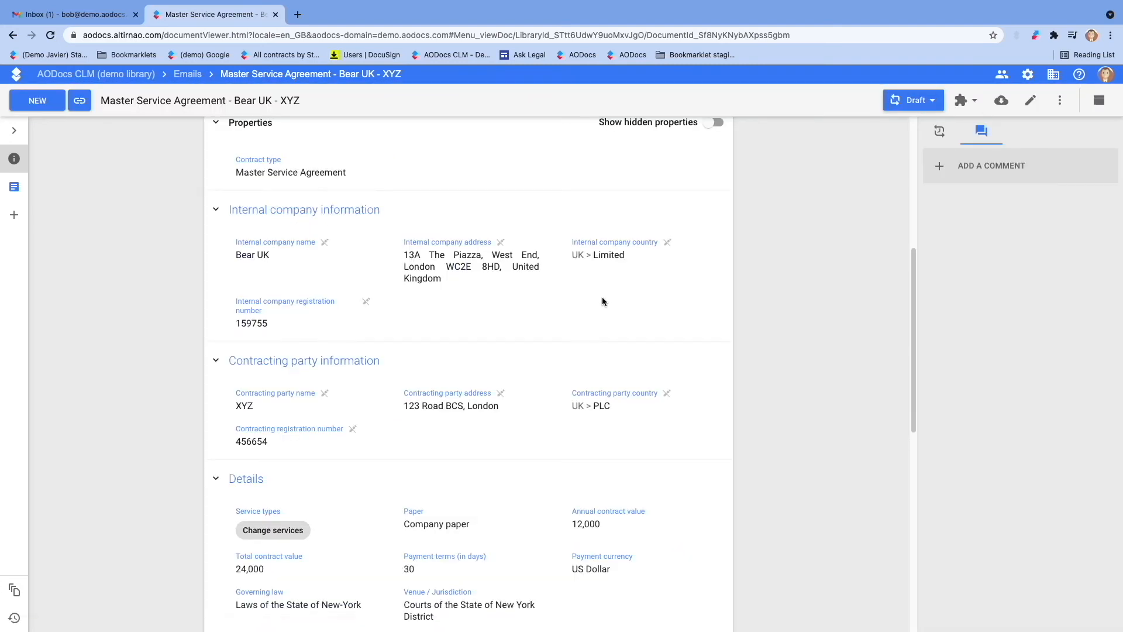
mouse_move(55, 161)
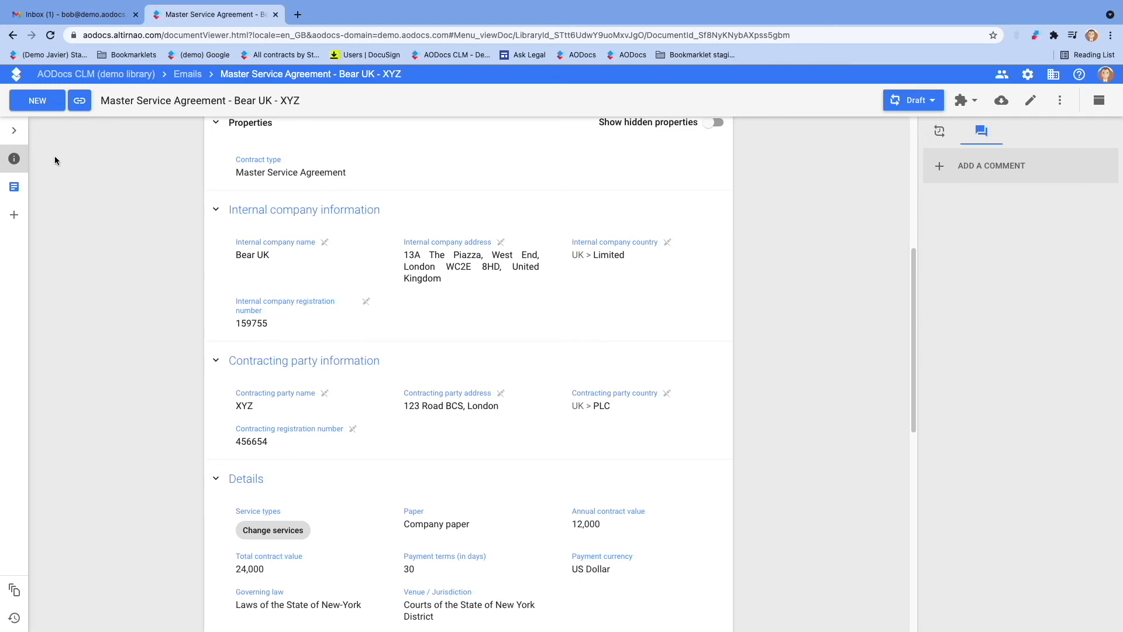
Step: Return to the contract document and update it so section 8 Publicity shows the Supplier publicity clause
click(14, 186)
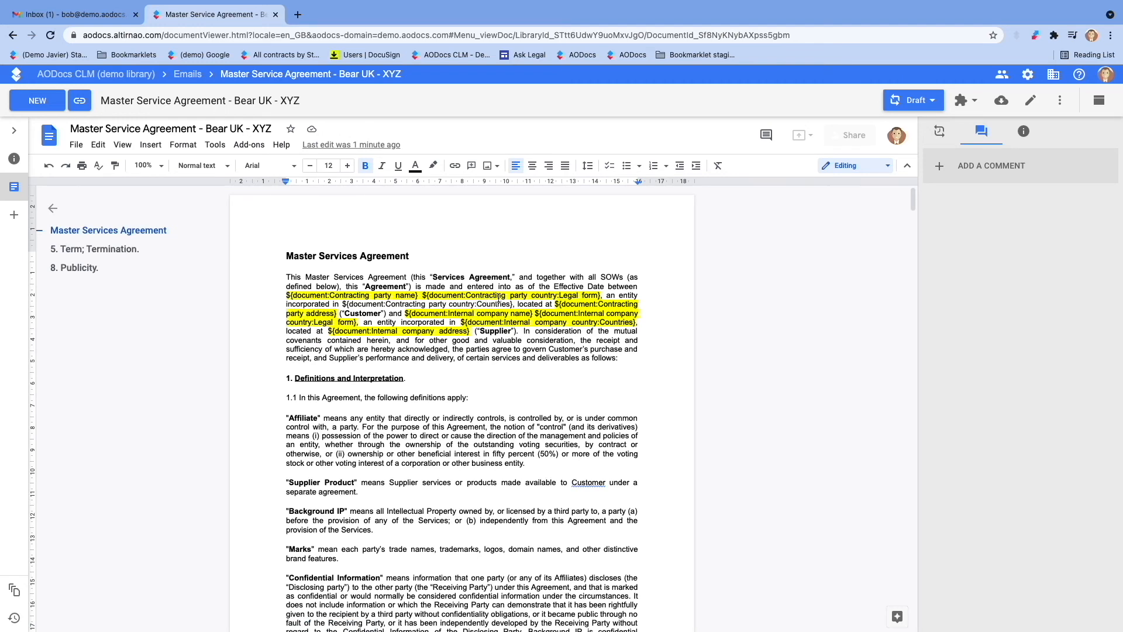
click(75, 267)
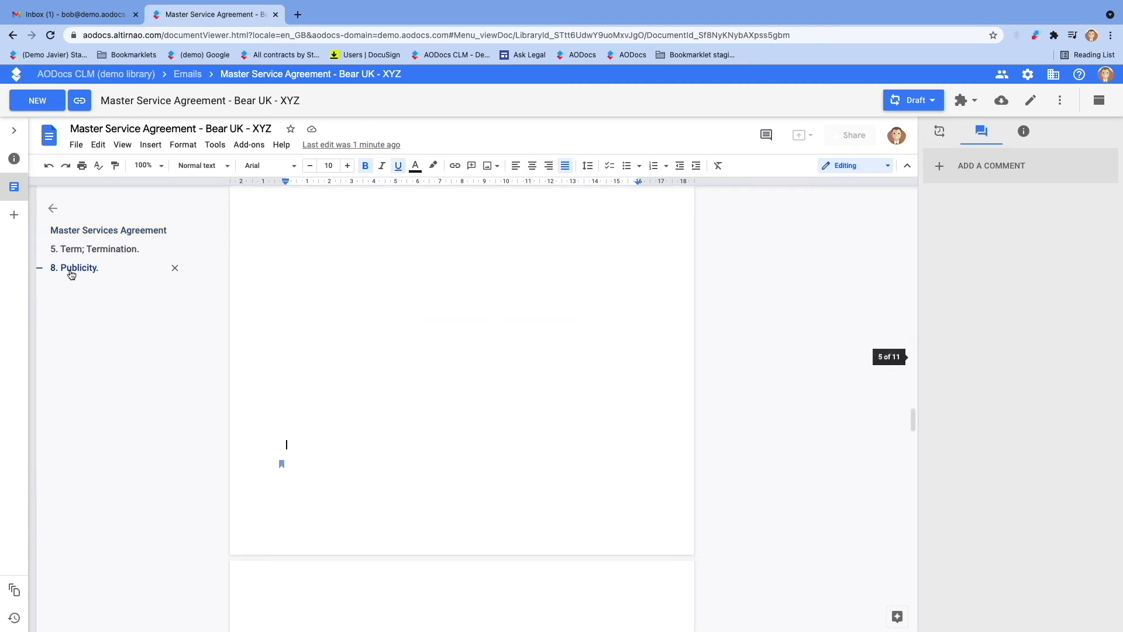
click(75, 267)
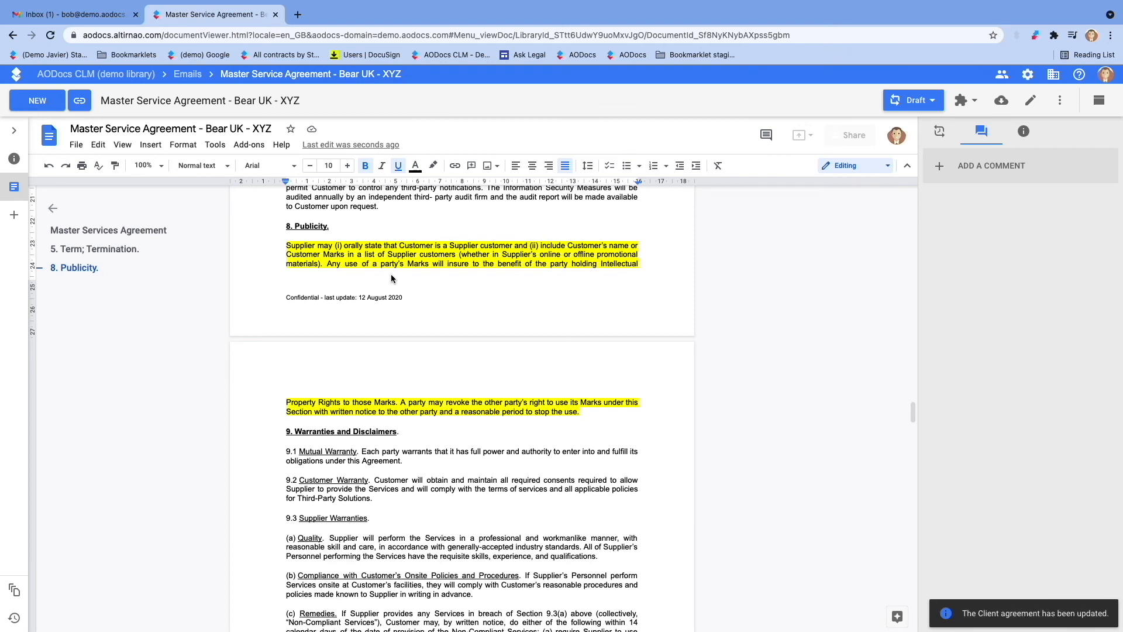
mouse_move(392, 275)
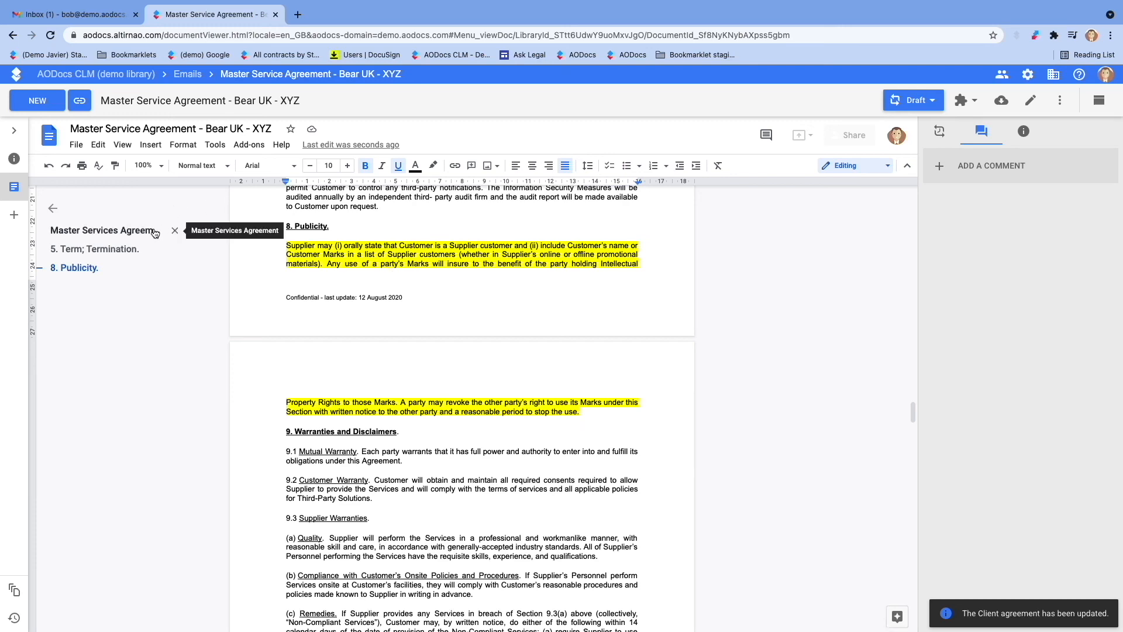
Step: Jump to the Master Services Agreement opening paragraph showing XYZ PLC and Bear UK Limited with addresses
click(108, 230)
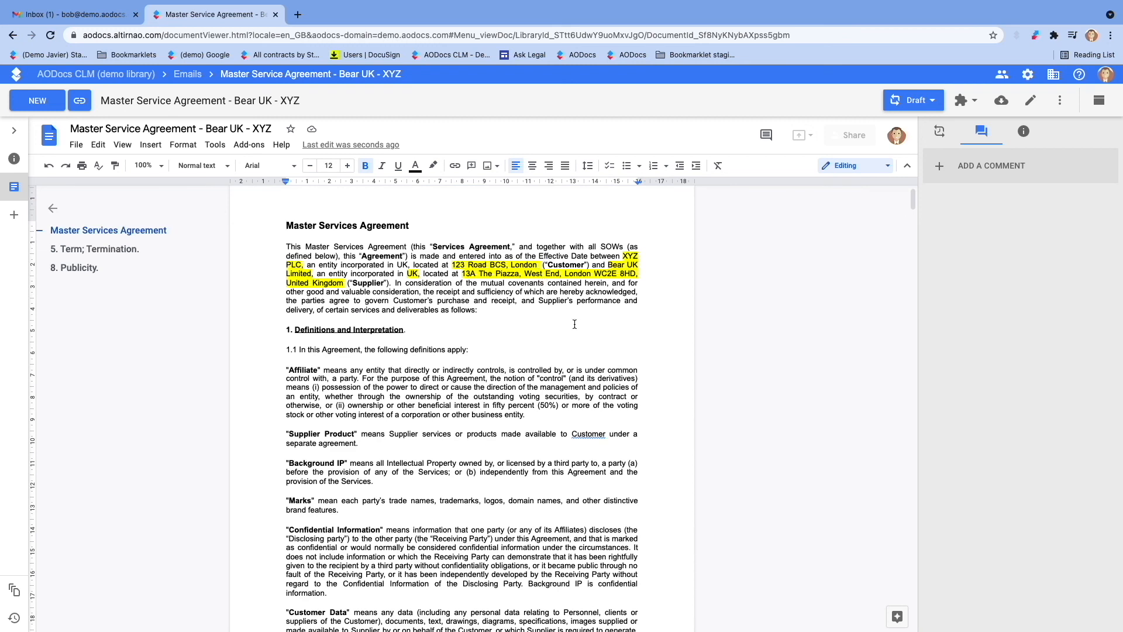
mouse_move(590, 333)
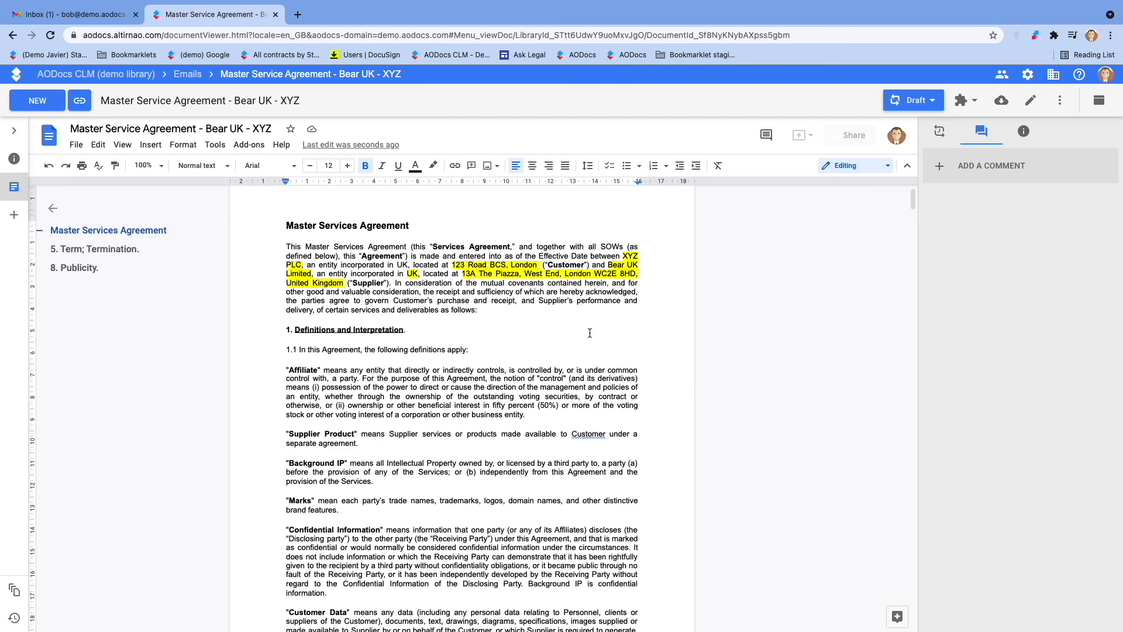